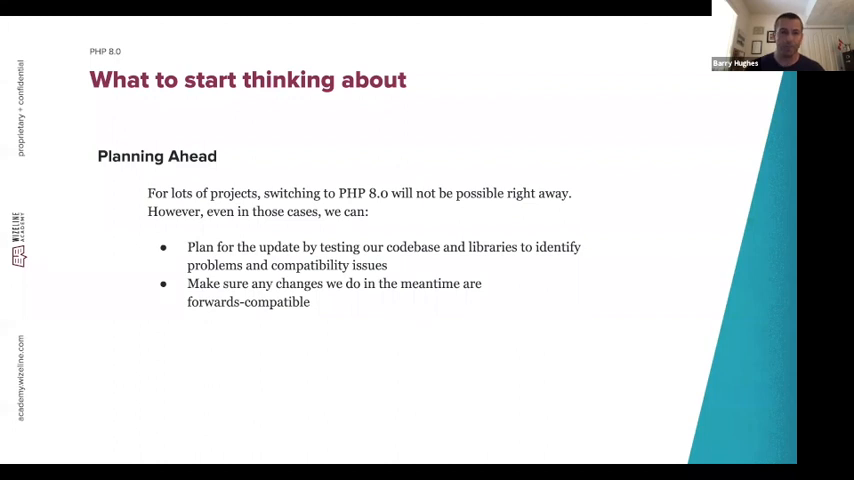
# Advance through the planning-ahead slides to reach code.php in the editor
pyautogui.press('Right')
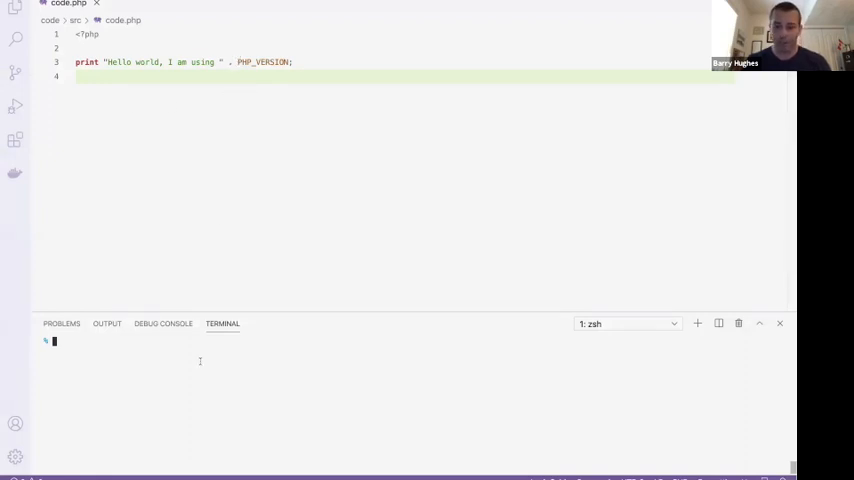
# Run code.php with php7 and php8, printing 7.4.10 and 8.0.0beta3
pyautogui.write('php7')
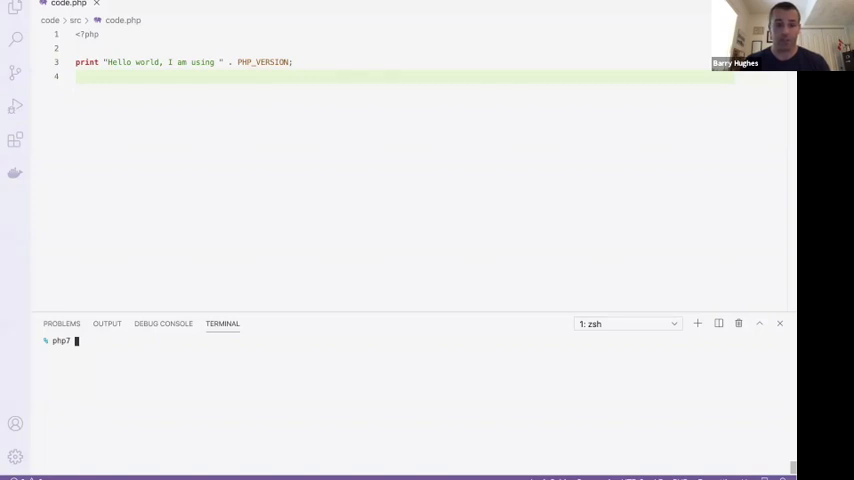
pyautogui.write('code.php')
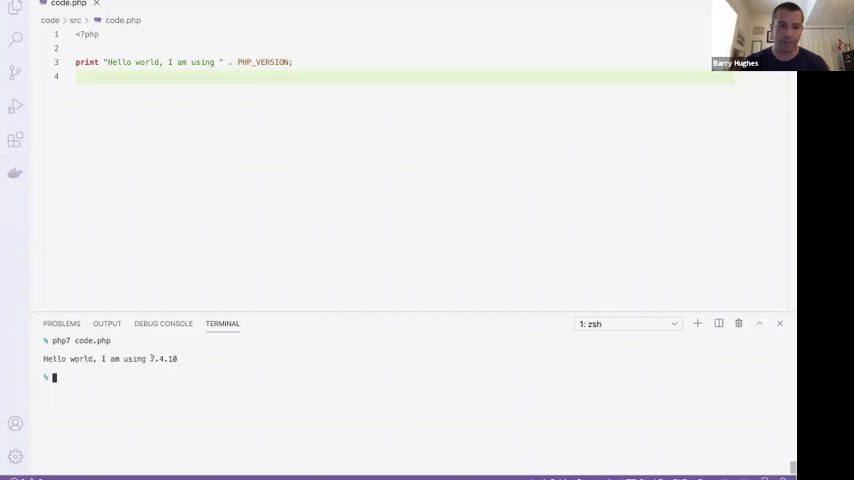
pyautogui.moveTo(171, 385)
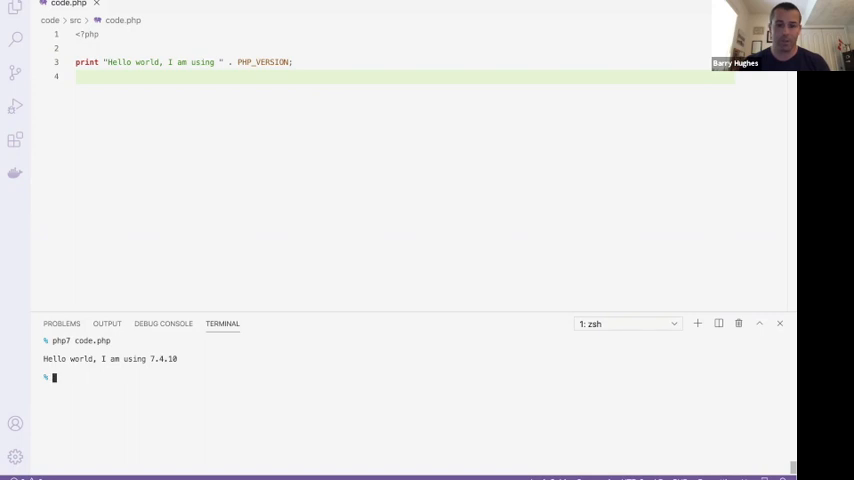
pyautogui.write('php8 code.php')
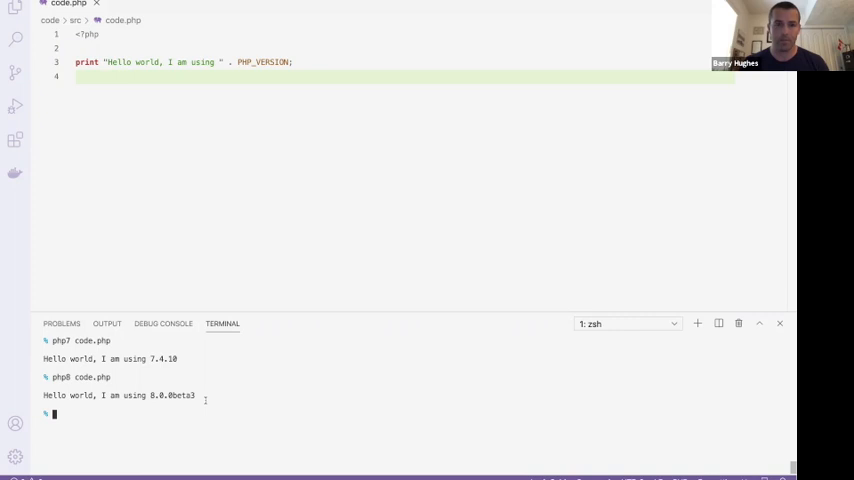
# Open named-01.php from Quick Open, hide the terminal, and highlight convertHtmlToPdf
pyautogui.write('named')
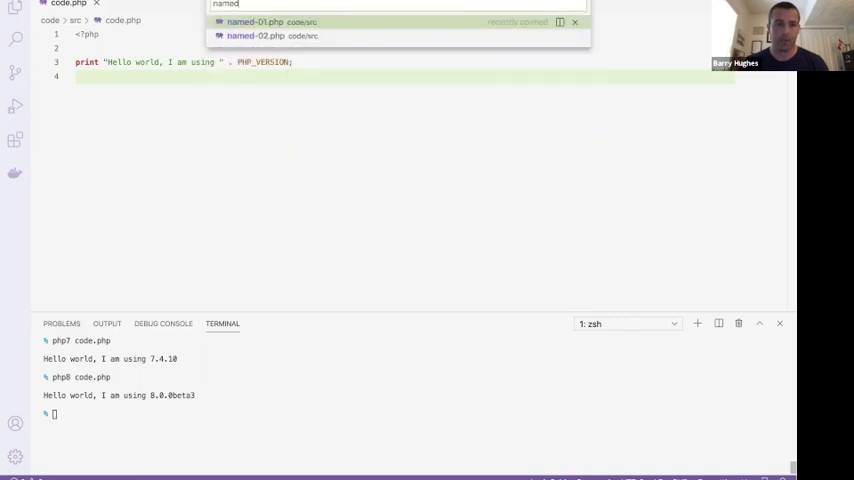
pyautogui.click(265, 21)
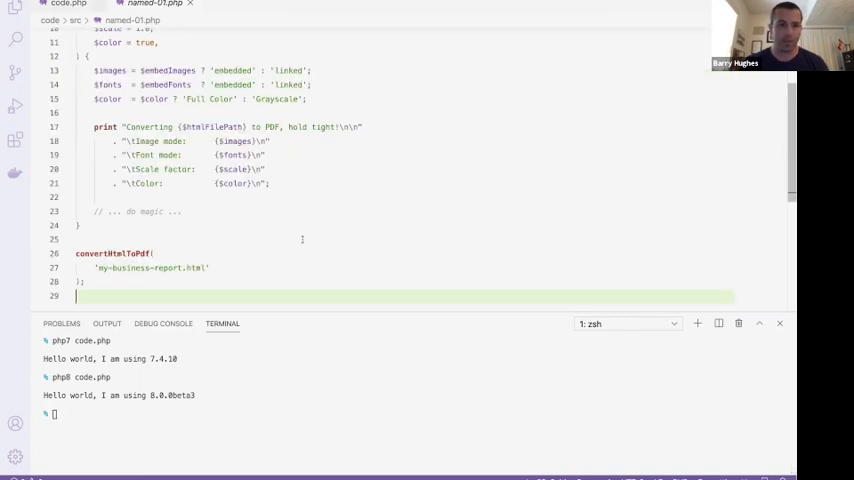
pyautogui.click(779, 323)
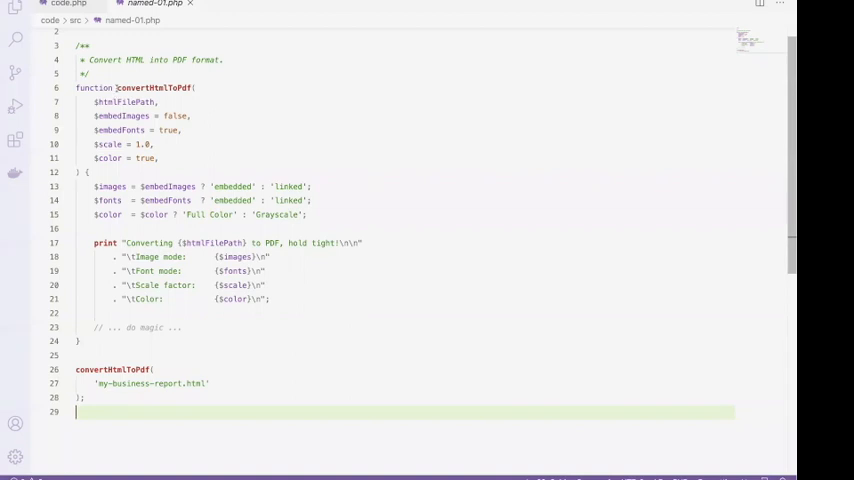
pyautogui.doubleClick(152, 87)
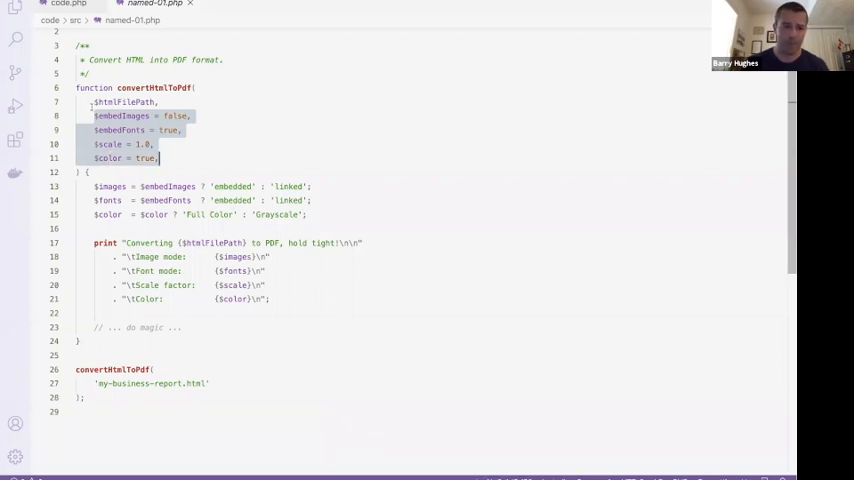
pyautogui.rightClick(80, 398)
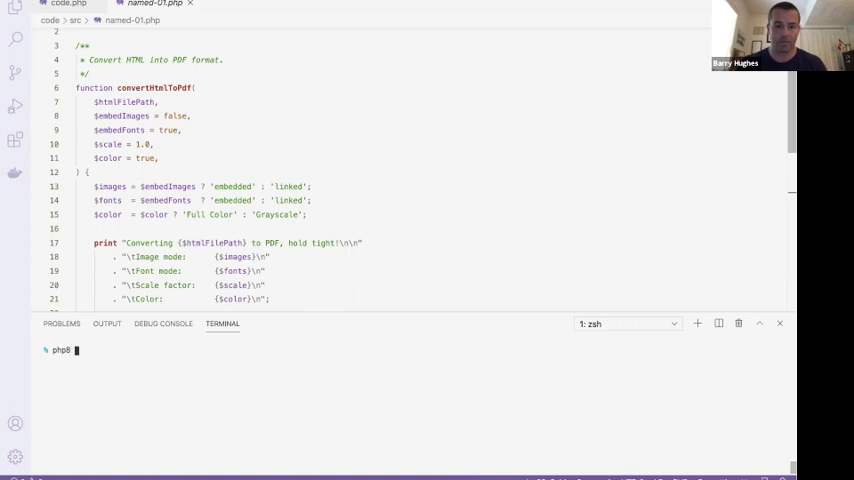
# Run php8 named-01.php for default settings, then add an argument line after the path
pyautogui.write('named-01.php')
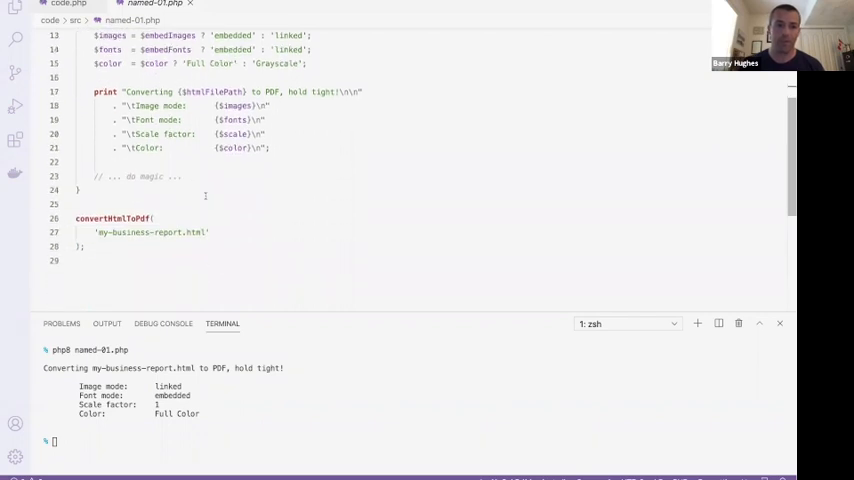
pyautogui.press('Enter')
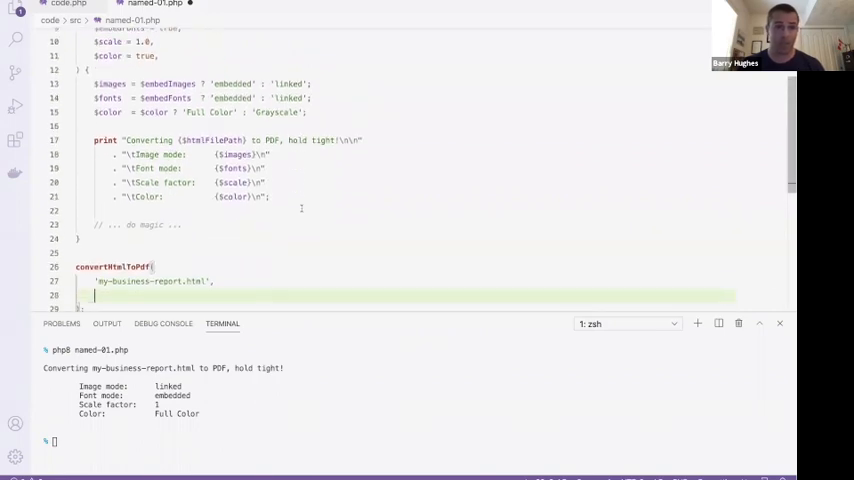
# Pass false, true, 1.0, false positionally to convertHtmlToPdf and rerun for Grayscale
pyautogui.write('false')
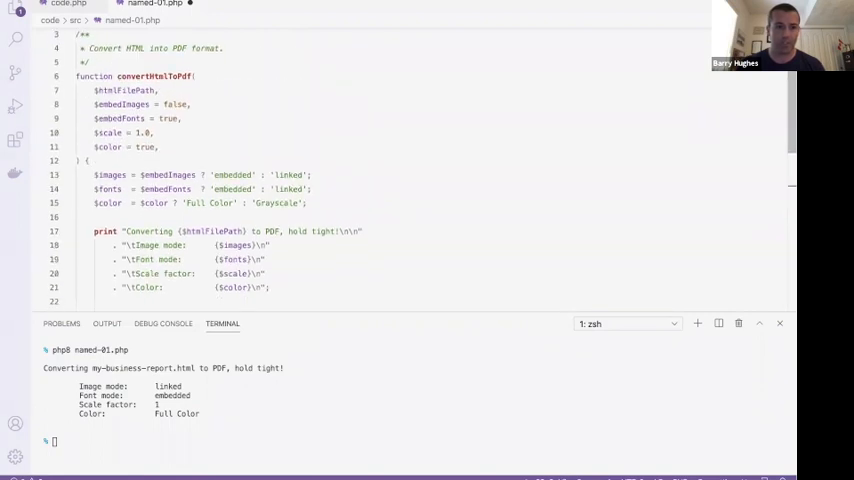
pyautogui.write('true')
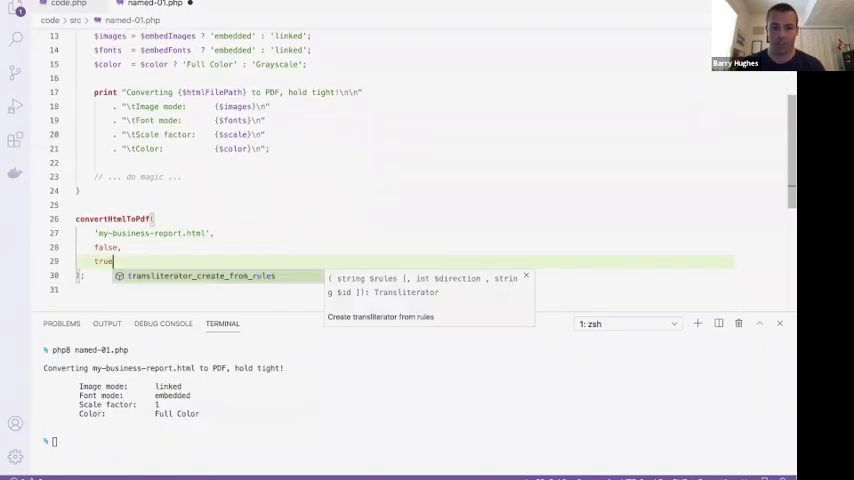
pyautogui.write('1.0,')
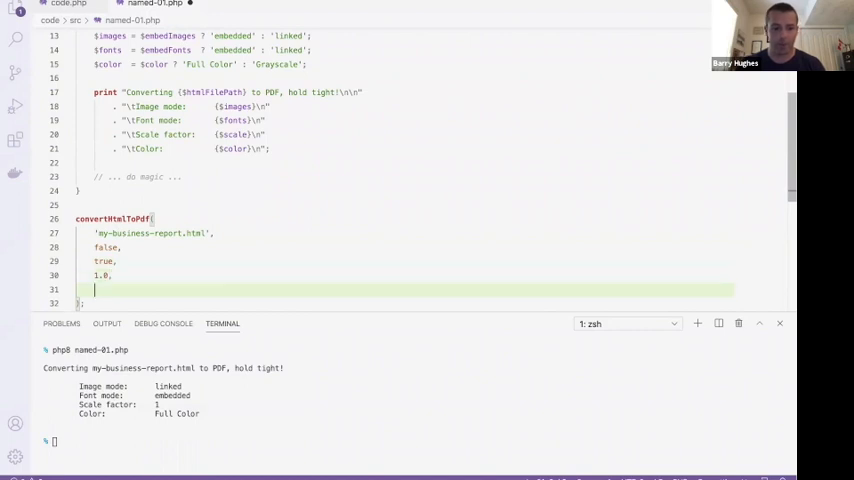
pyautogui.write('false')
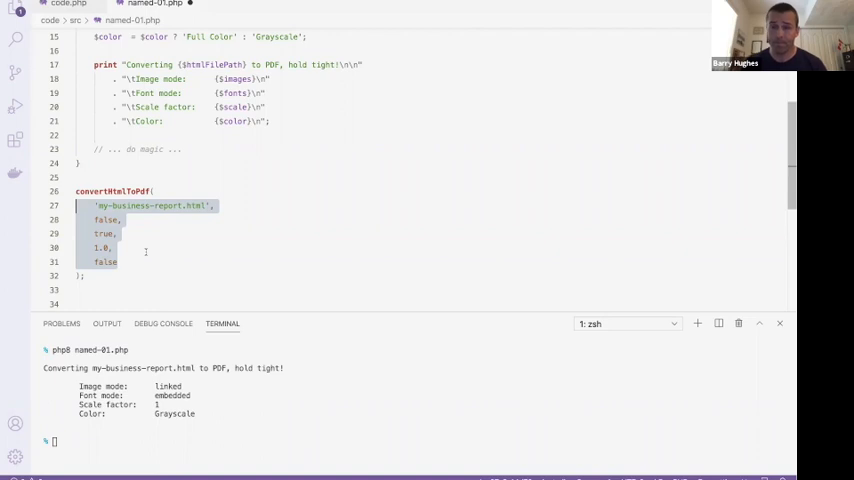
# Rewrite the arguments as named embedImages, embedFonts, scale and color: false
pyautogui.click(113, 247)
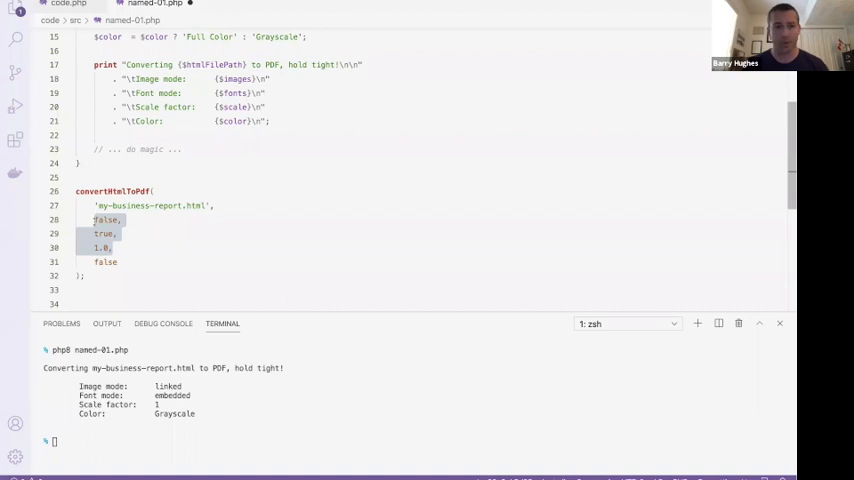
pyautogui.moveTo(154, 241)
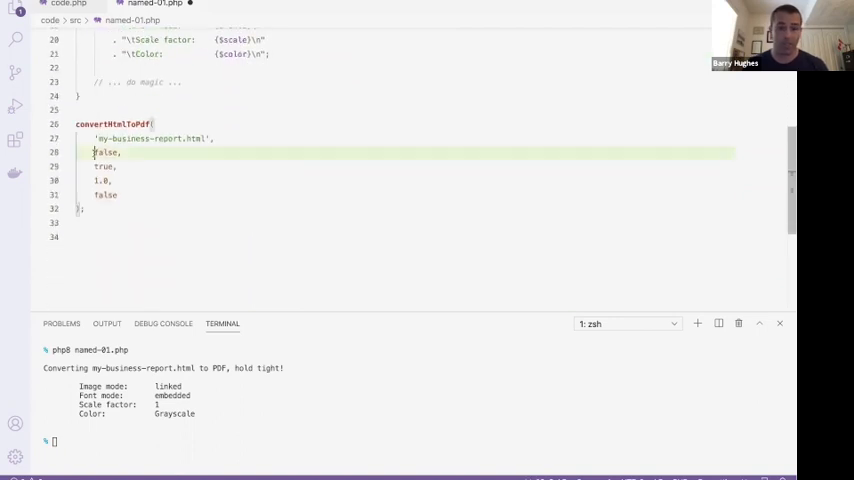
pyautogui.write('embedImages:')
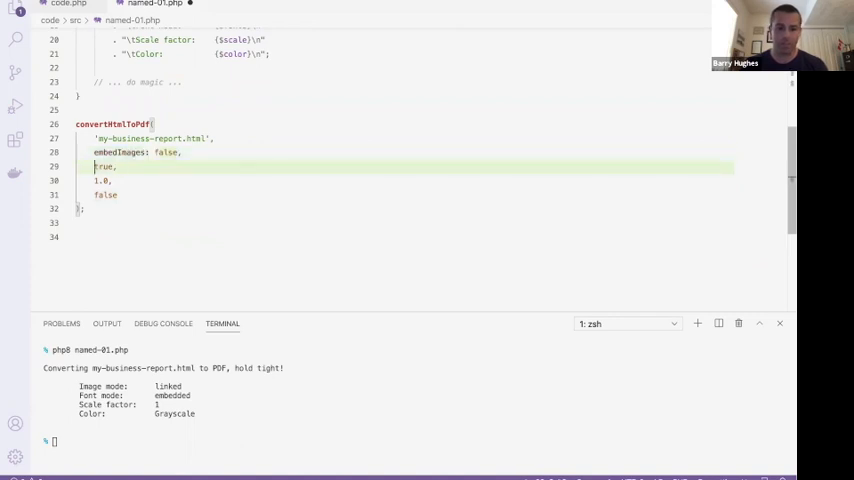
pyautogui.write('embedFonts:')
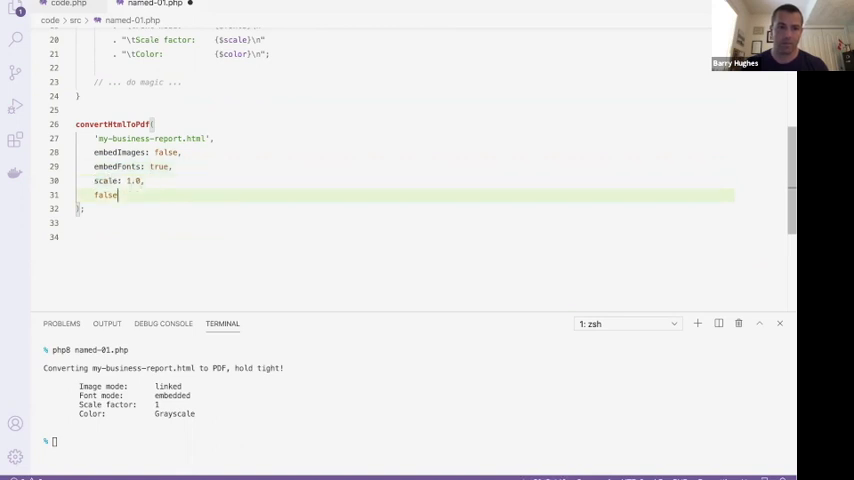
pyautogui.write('color:')
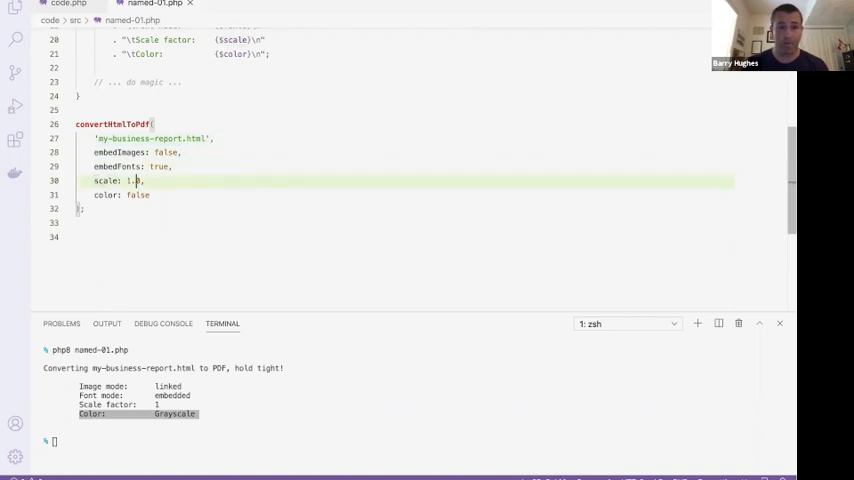
# Trim the call to 'my-business-report.html' and color: false, and clear the terminal
pyautogui.write('0')
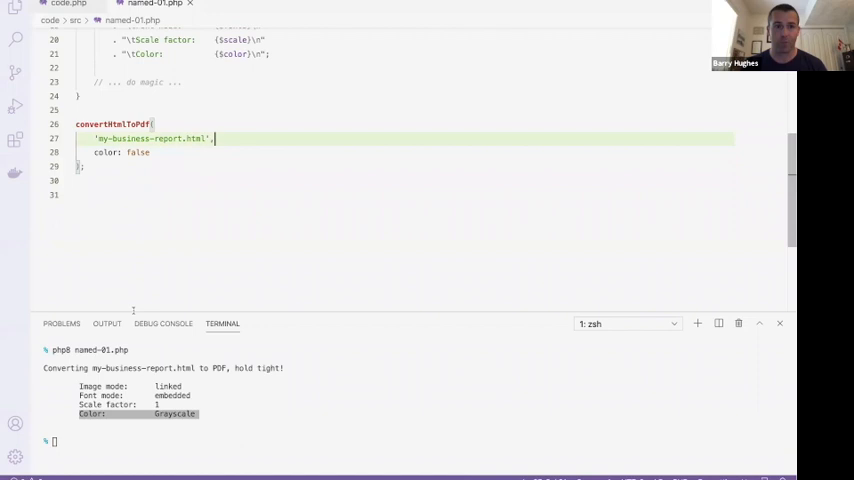
pyautogui.write('clear')
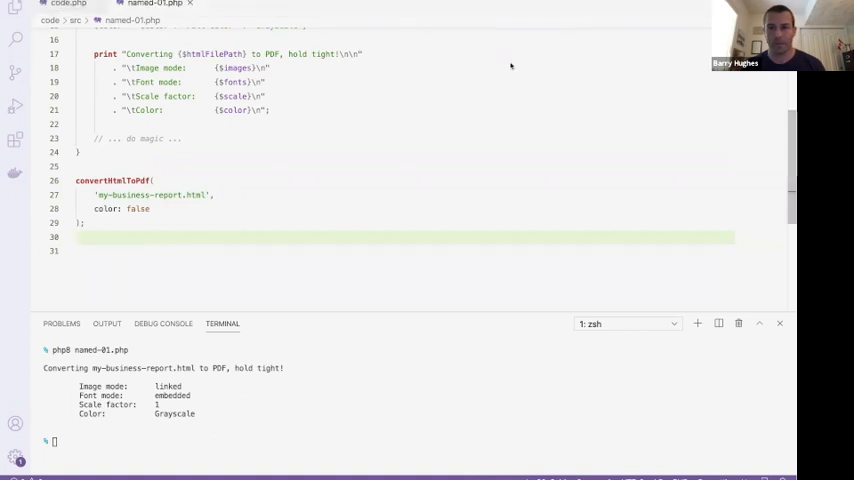
pyautogui.moveTo(386, 160)
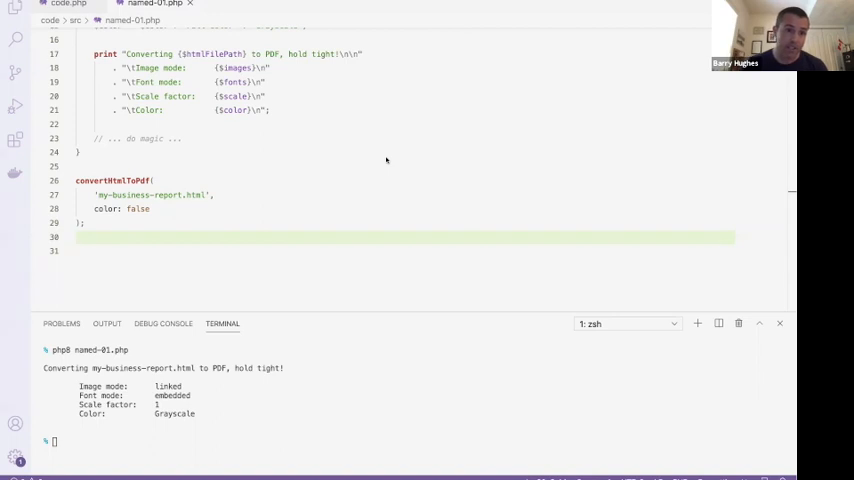
pyautogui.moveTo(131, 245)
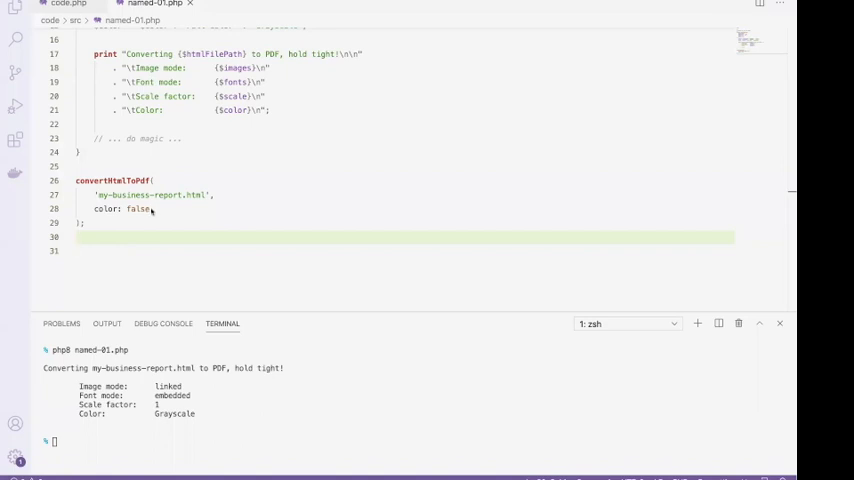
pyautogui.click(108, 258)
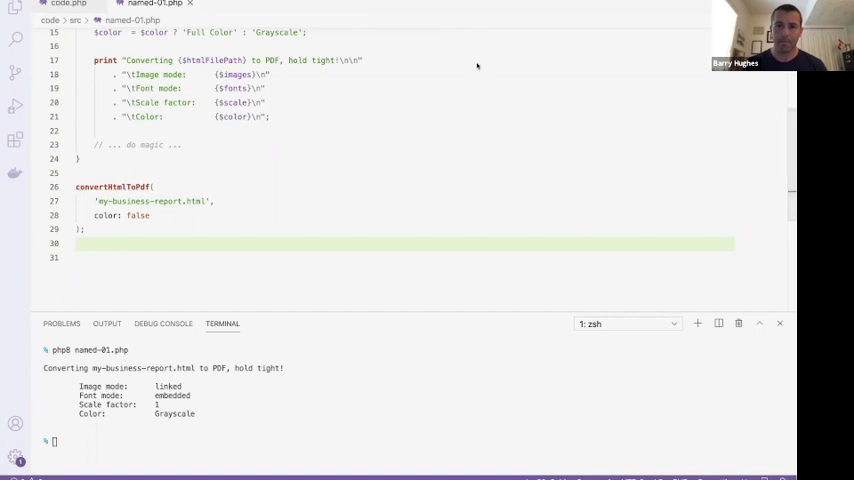
pyautogui.moveTo(210, 192)
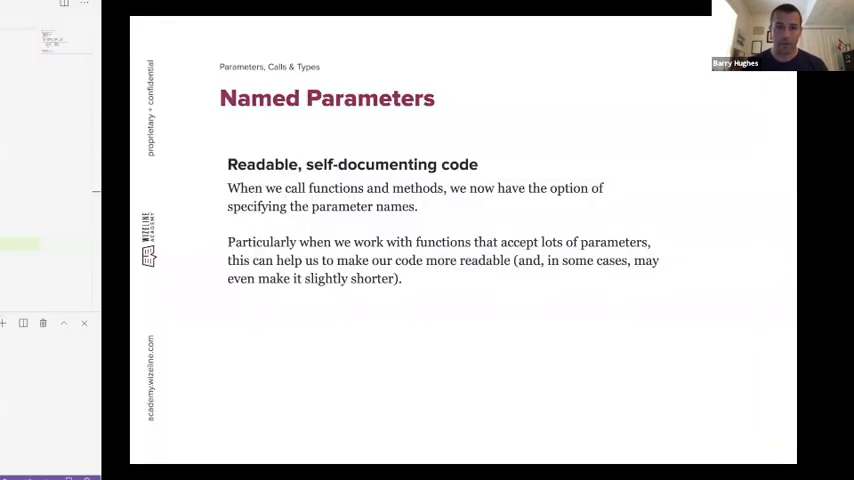
# Show the Named Parameters slide on readable code, then return to code.php
pyautogui.press('Right')
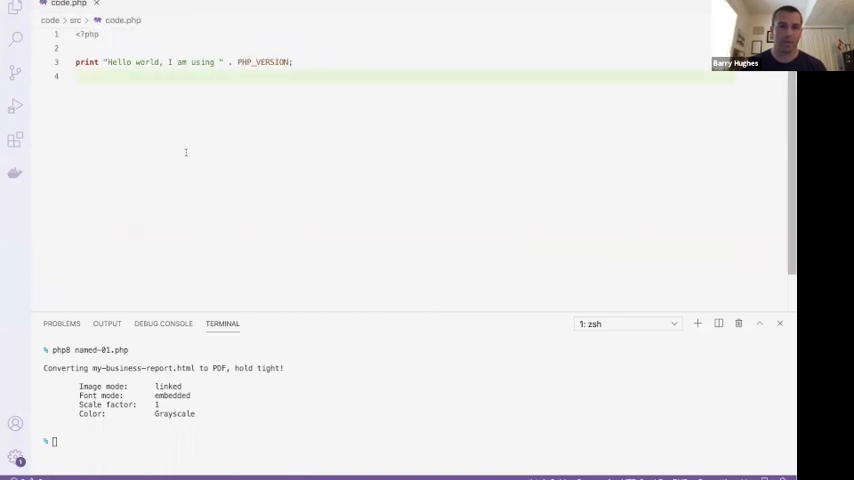
# Open types.php through Quick Open and highlight the getBirthdayMessage function
pyautogui.write('typ')
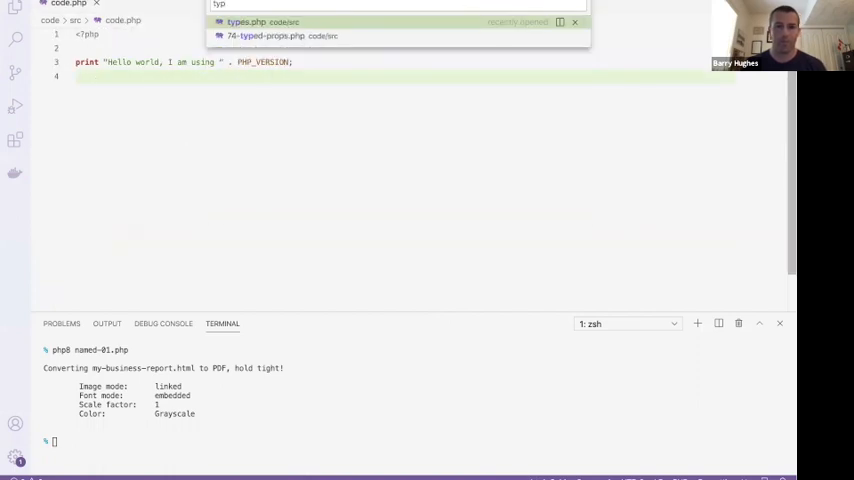
pyautogui.click(245, 21)
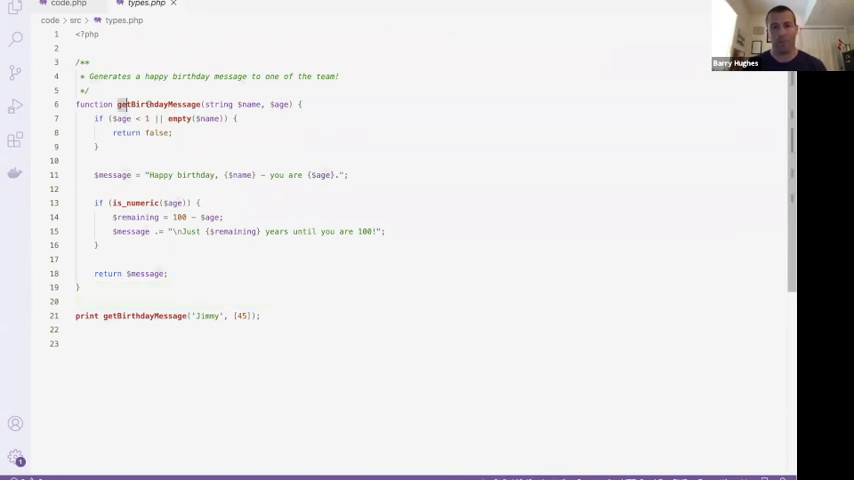
pyautogui.doubleClick(158, 104)
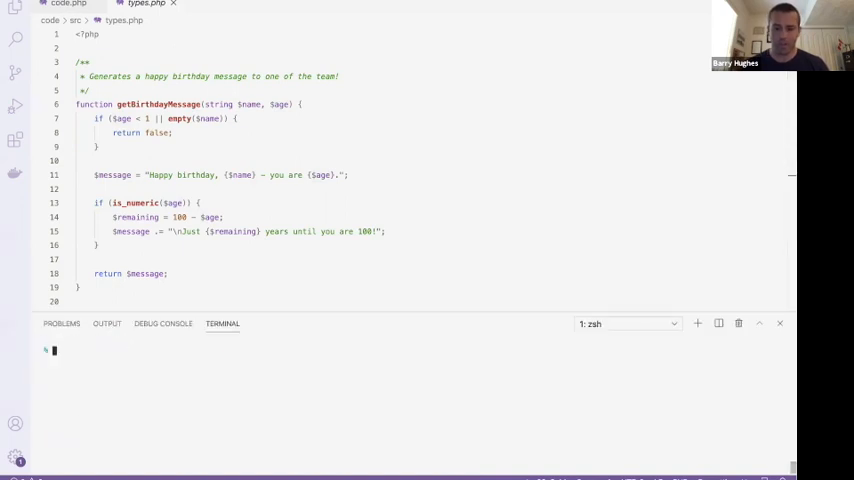
# Run php8 types.php, showing the Array to string warning, then edit the docblock
pyautogui.write('php8 types.php')
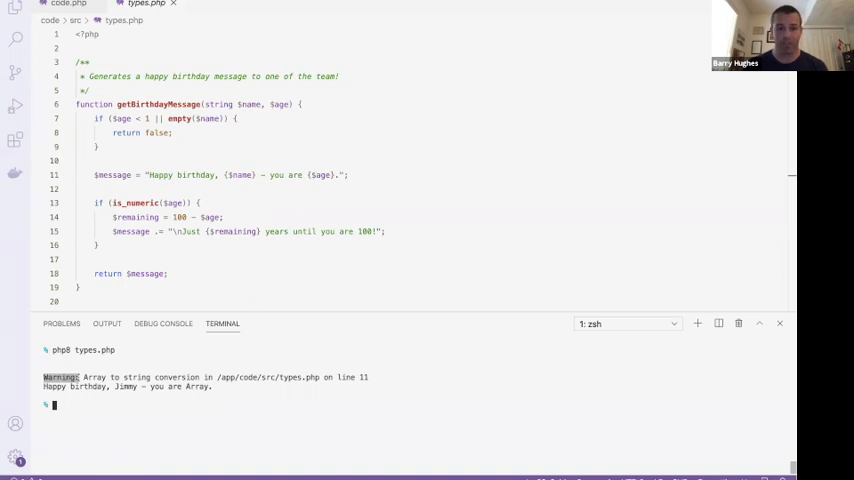
pyautogui.click(80, 287)
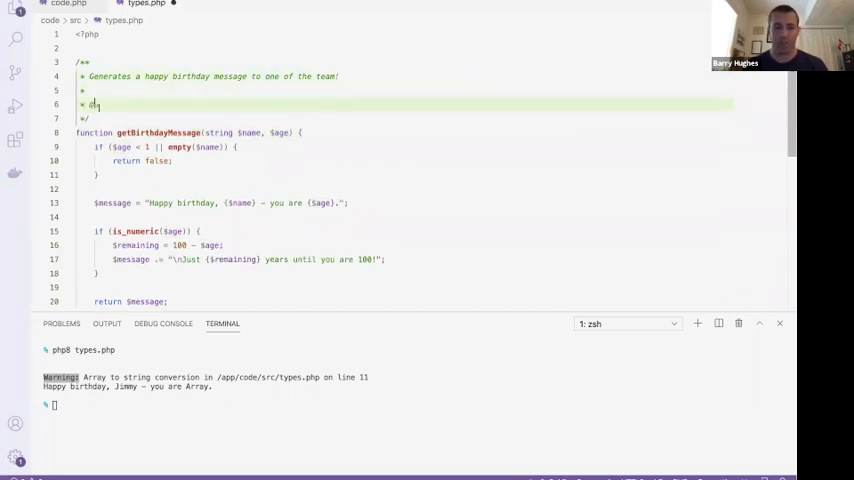
pyautogui.write('@param string')
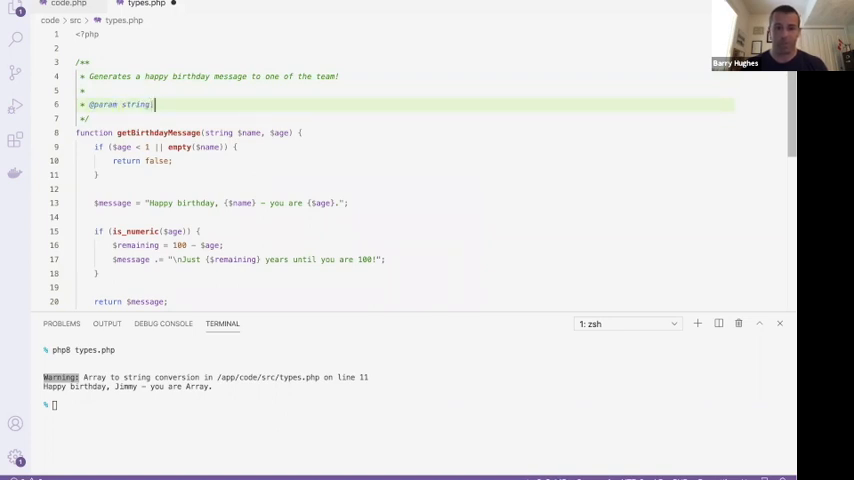
pyautogui.write('|int|float')
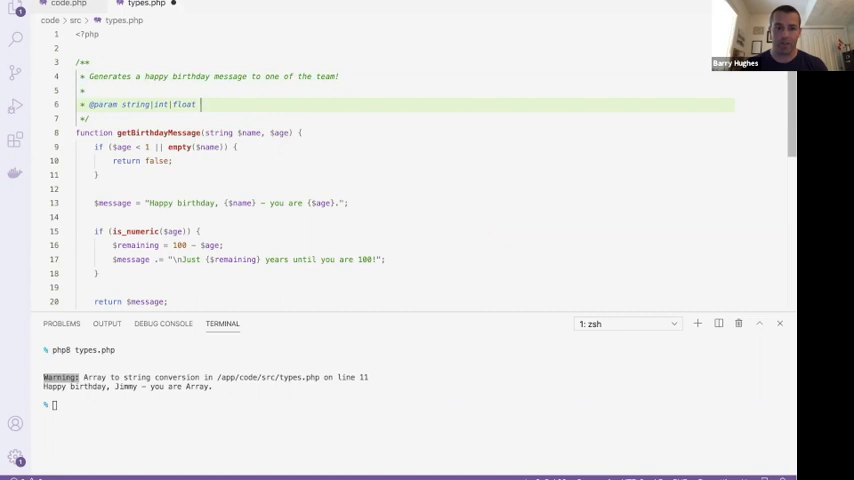
pyautogui.write('$age')
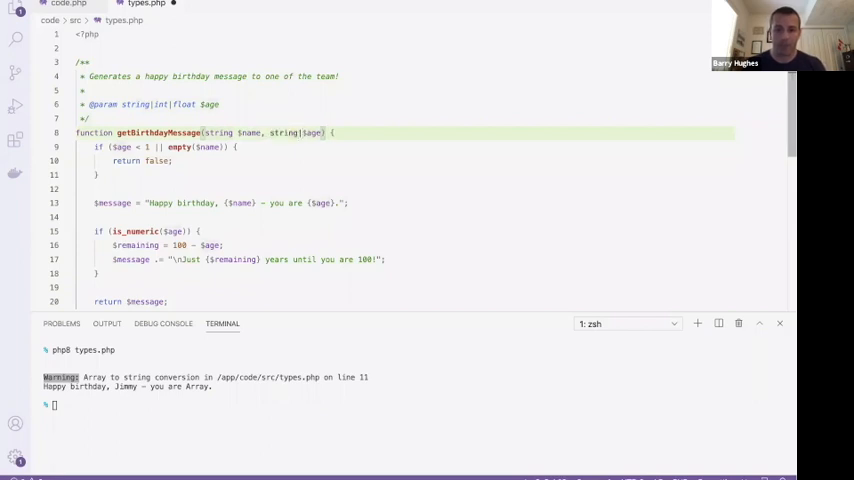
pyautogui.write('int|float')
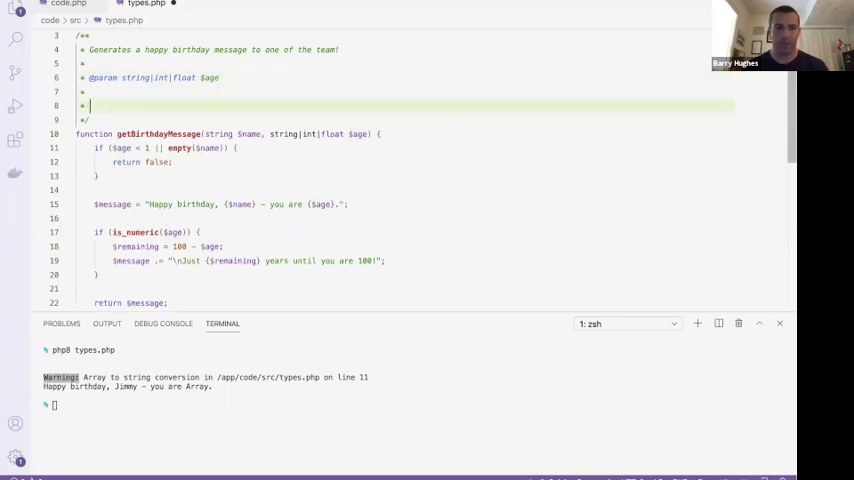
# Try a mixed return type, then declare getBirthdayMessage's return type as bool|string
pyautogui.write('@return')
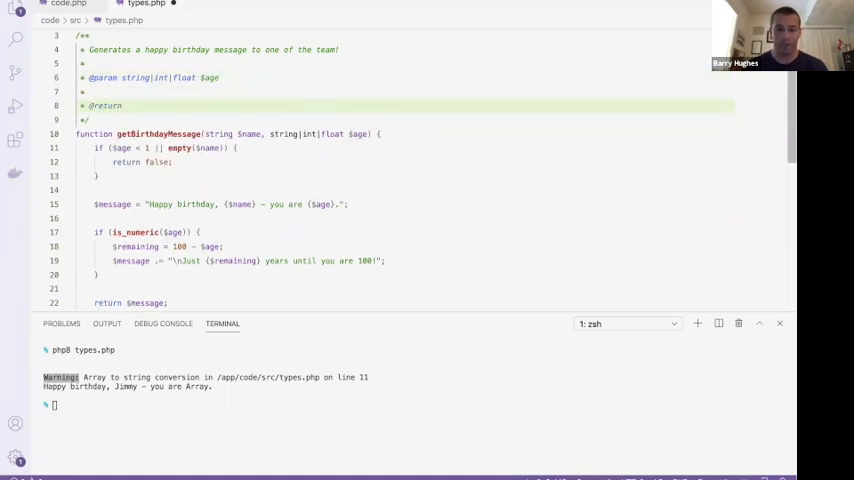
pyautogui.write('mixed')
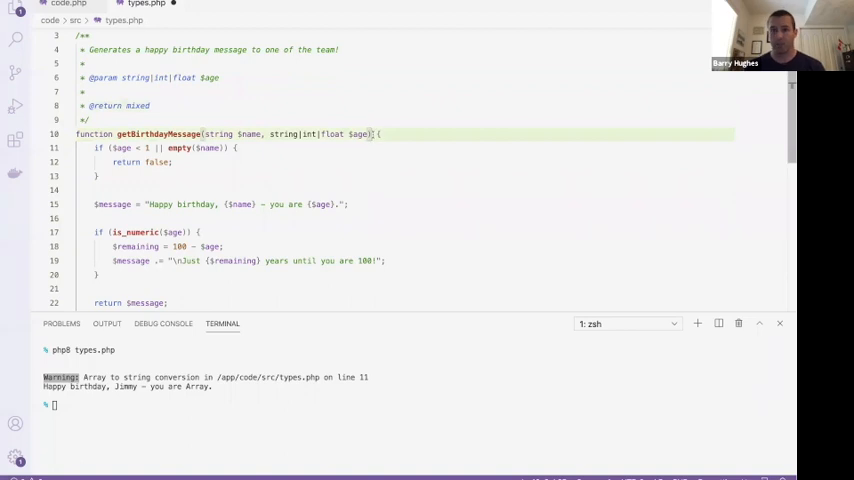
pyautogui.write(': mixed')
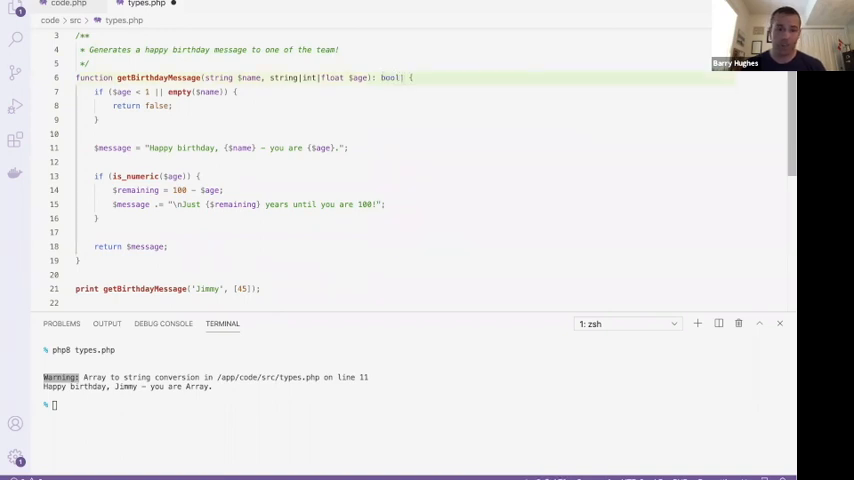
pyautogui.write('|string')
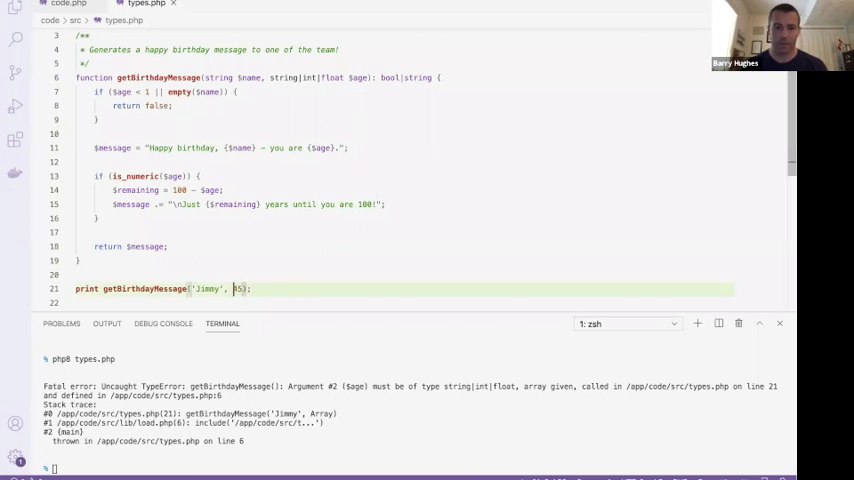
# Replace the [45] array age argument with plain 45
pyautogui.write('45')
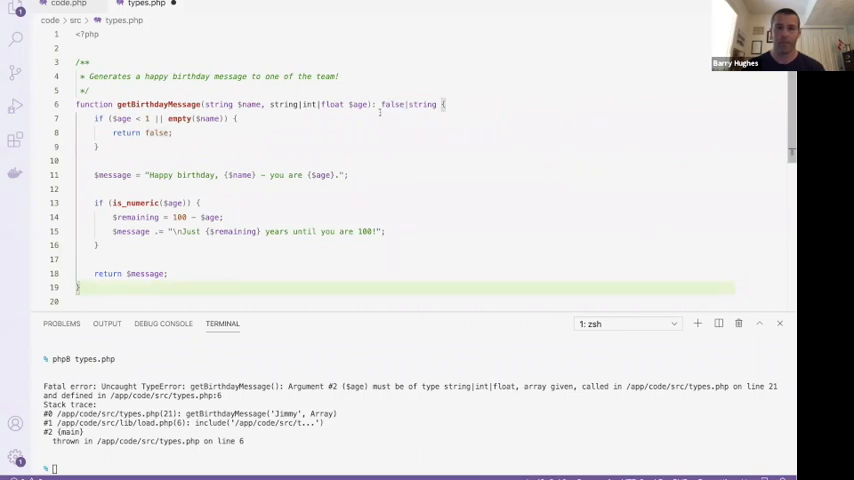
pyautogui.moveTo(393, 24)
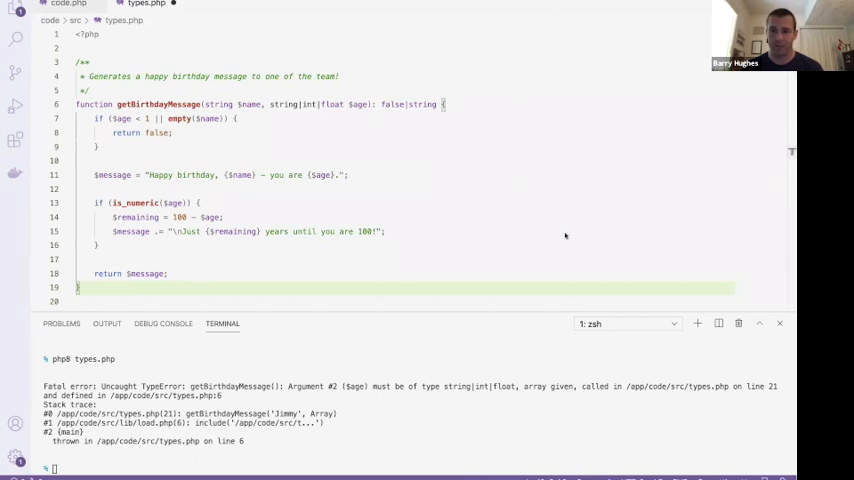
pyautogui.moveTo(376, 159)
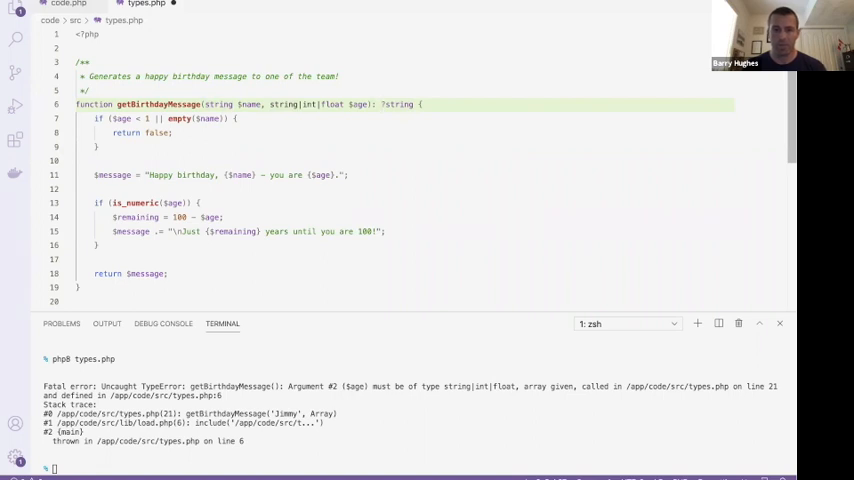
pyautogui.moveTo(477, 67)
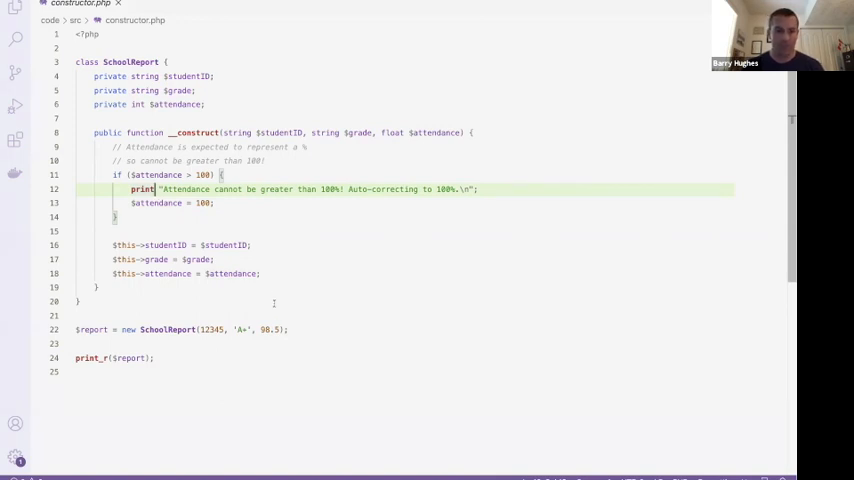
# Highlight the three $this-> property assignment lines in SchoolReport's constructor, then click below them
pyautogui.moveTo(113, 245); pyautogui.dragTo(261, 273)
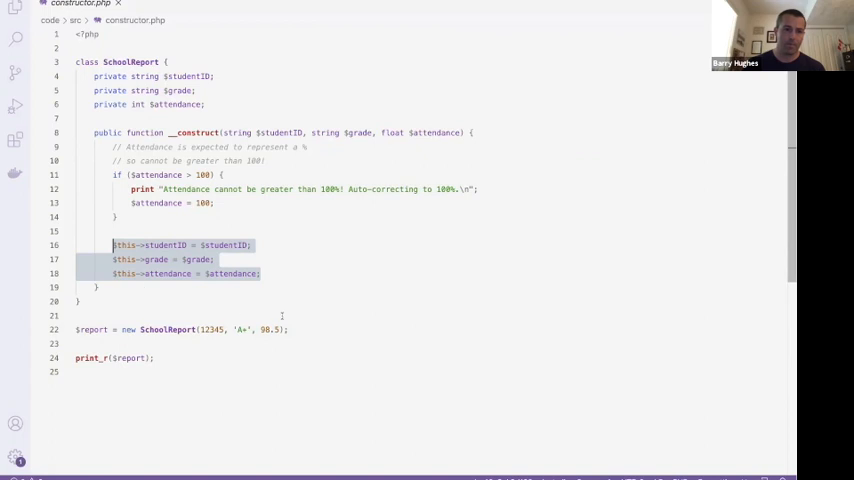
pyautogui.click(286, 329)
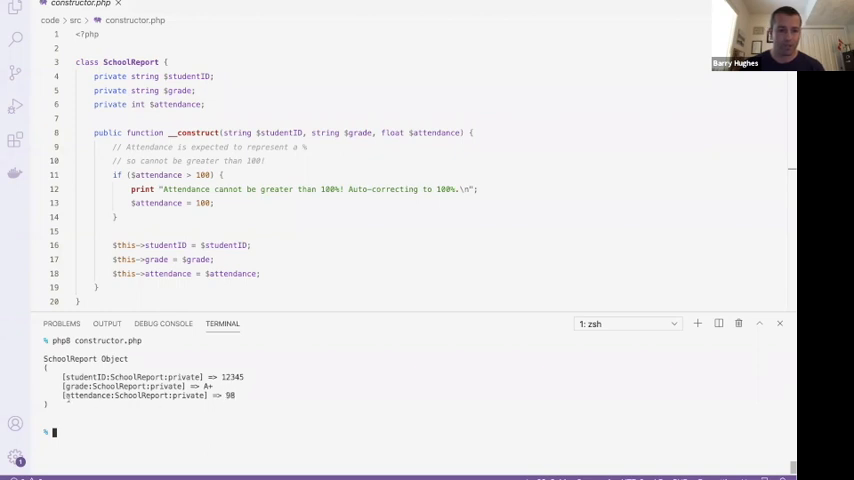
pyautogui.doubleClick(85, 395)
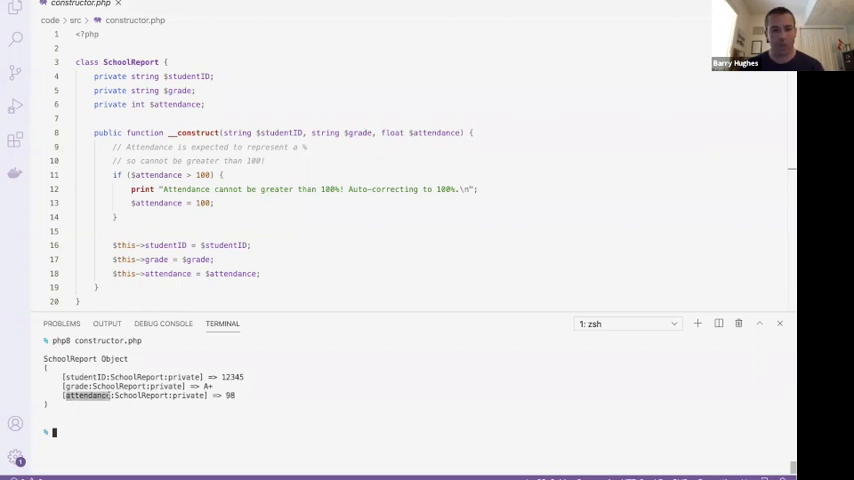
pyautogui.scroll(-3)
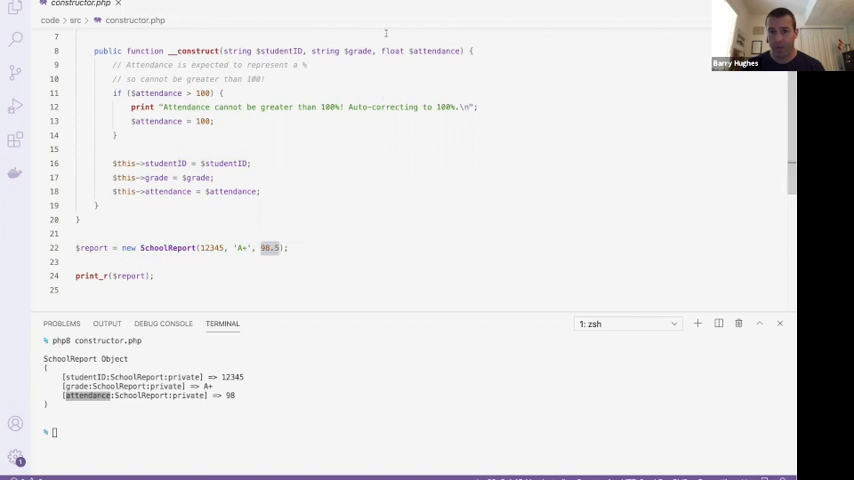
pyautogui.doubleClick(392, 51)
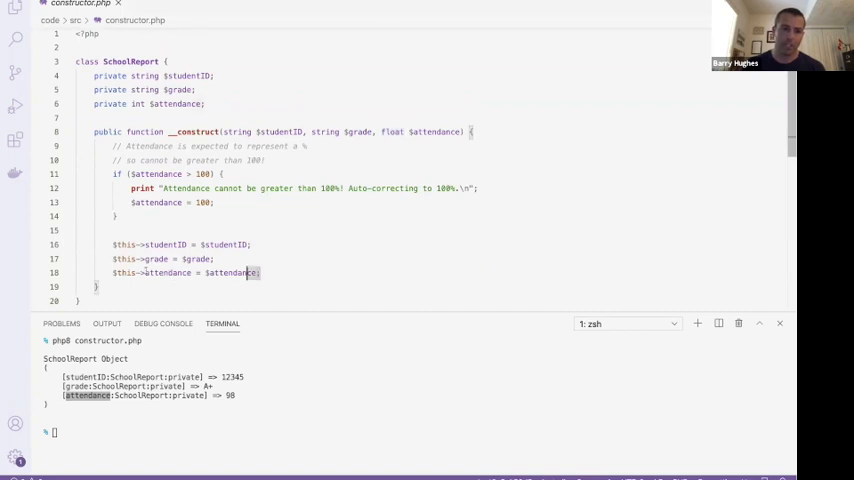
pyautogui.tripleClick(185, 272)
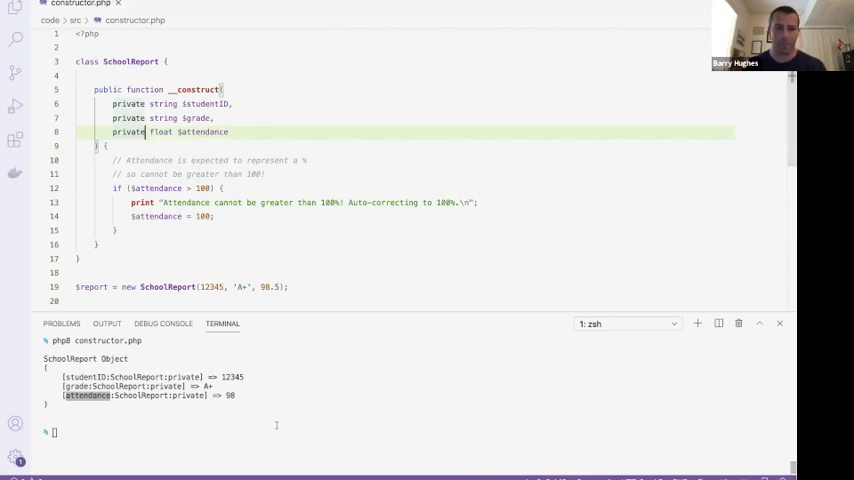
# Clear the terminal and rerun php8 constructor.php, printing attendance 98.5
pyautogui.write('clear')
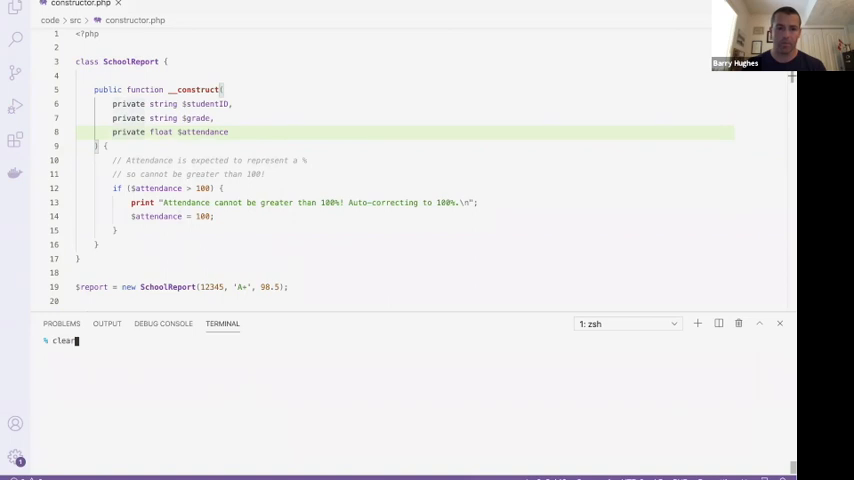
pyautogui.write('php8 constructor.php')
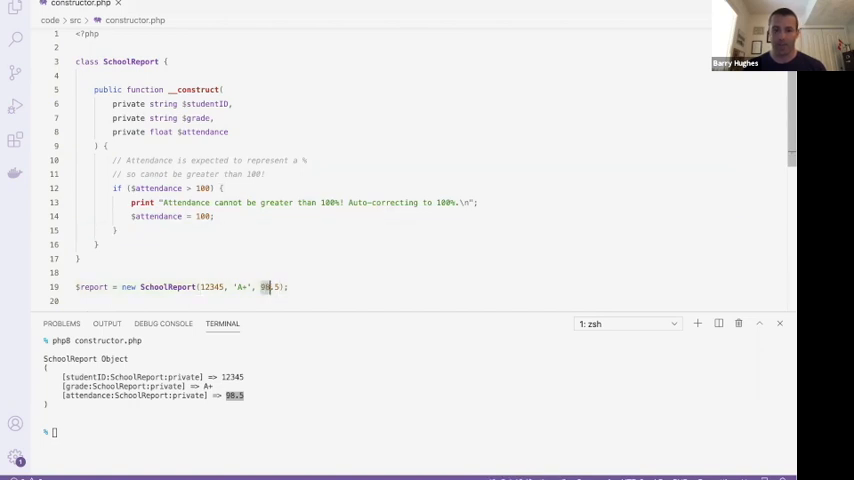
# Pass 200 as attendance and rerun php8 constructor.php to see it capped at 100
pyautogui.write('200')
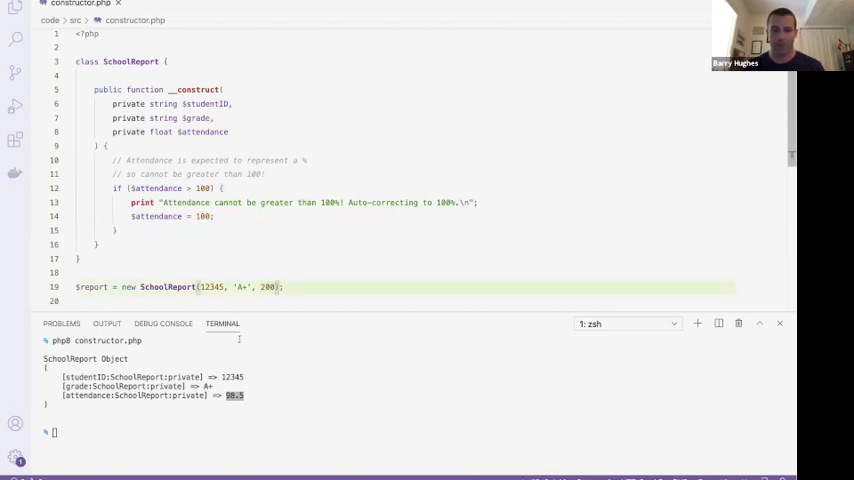
pyautogui.write('php8 constructor.php')
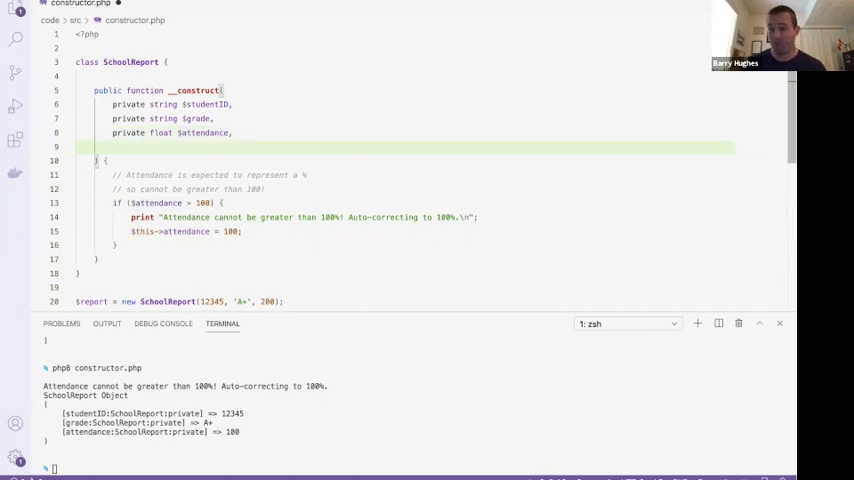
# Add a $foo parameter after private float $attendance in the constructor
pyautogui.write('$foo')
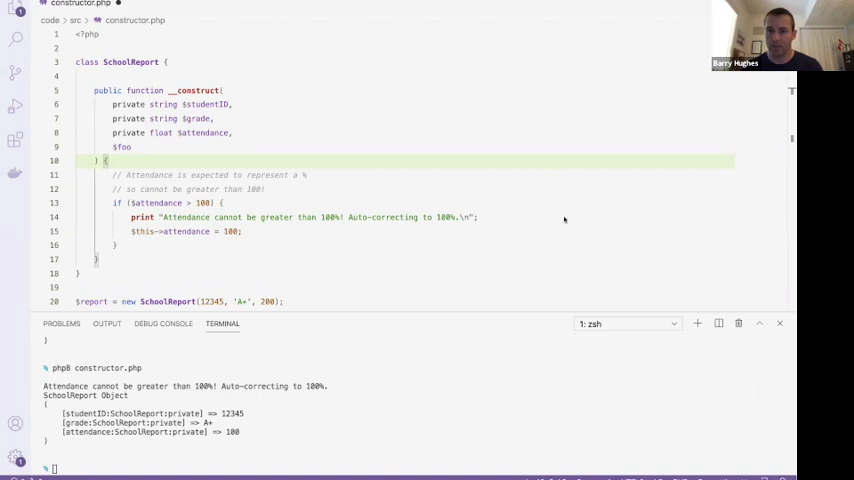
pyautogui.moveTo(553, 171)
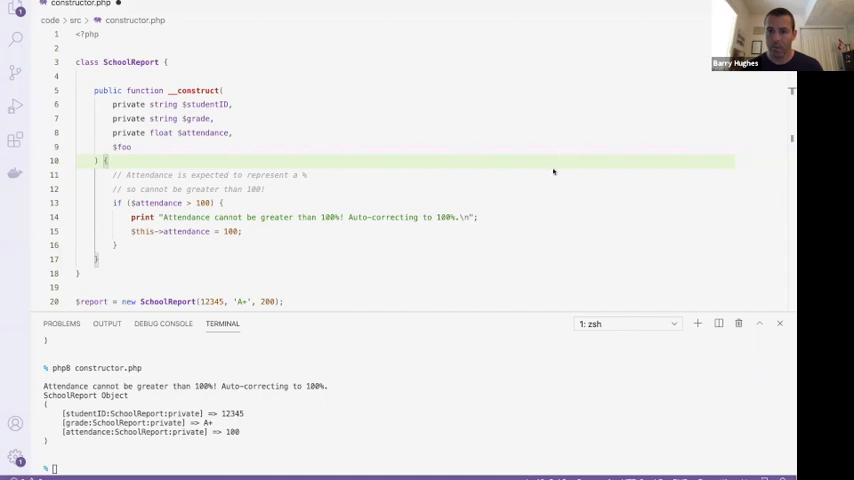
pyautogui.moveTo(278, 241)
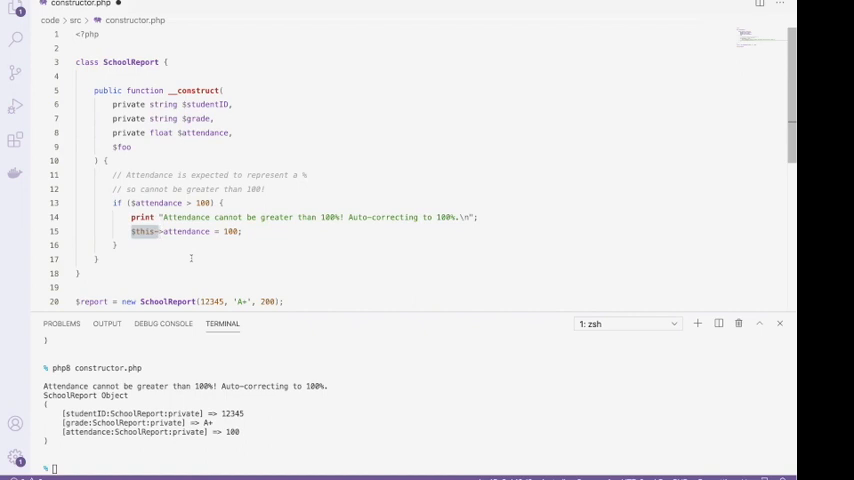
pyautogui.moveTo(237, 146)
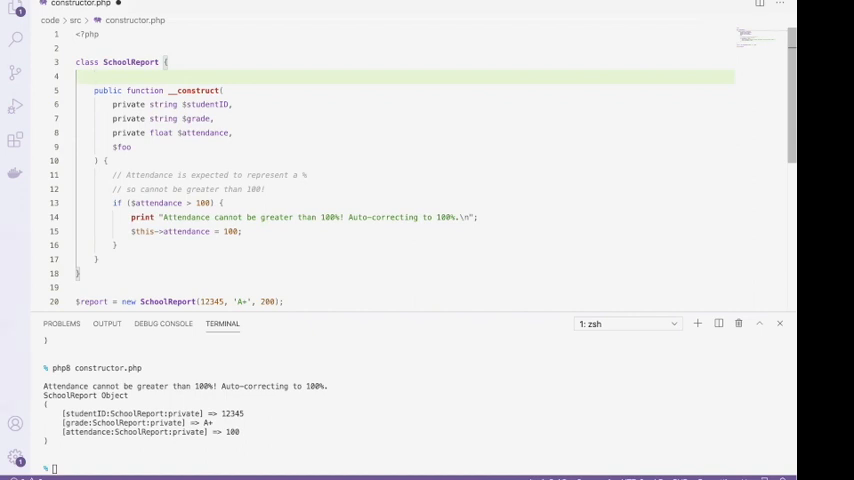
# Declare protected $dateJoined = 100 and add $this->dateJoined = 200; to the constructor
pyautogui.write('protected $dateJoined =')
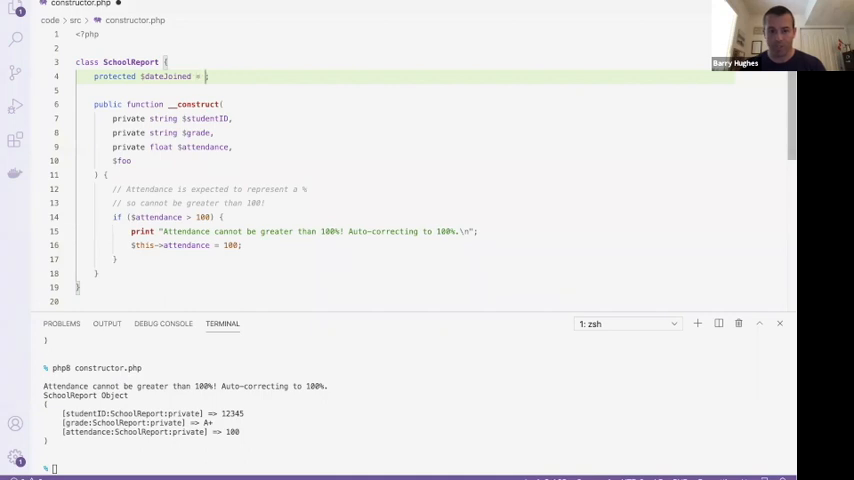
pyautogui.write('100')
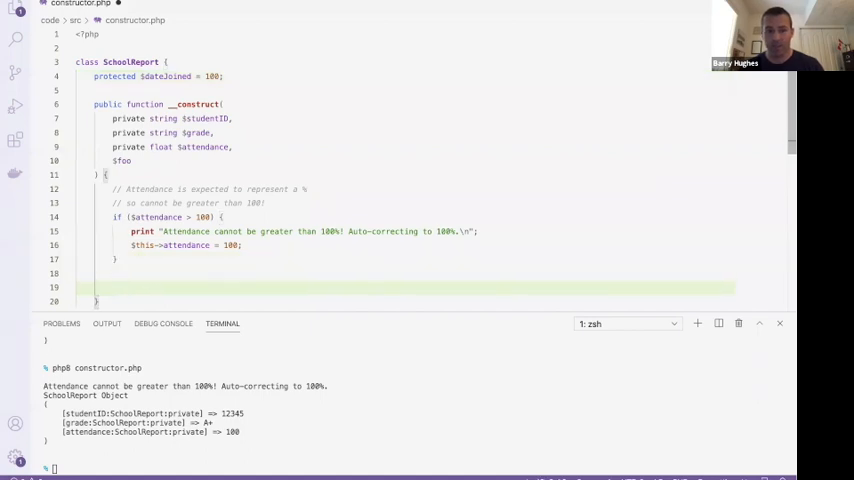
pyautogui.write('$this->')
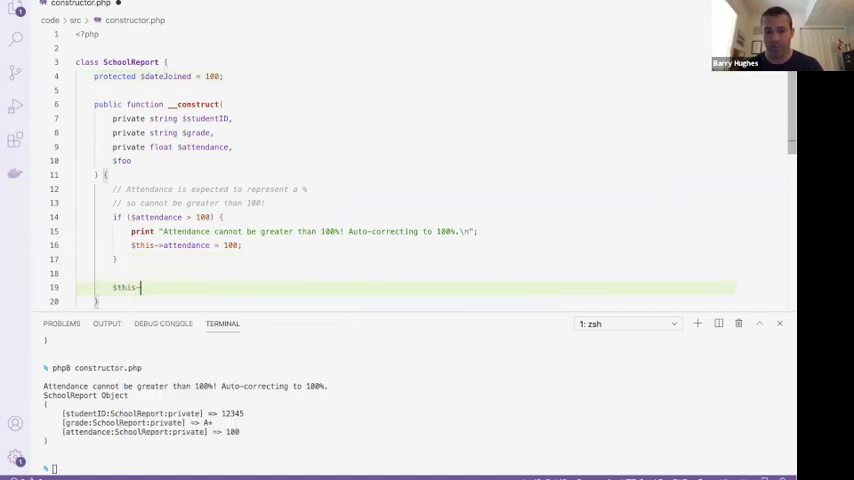
pyautogui.write('dateJo')
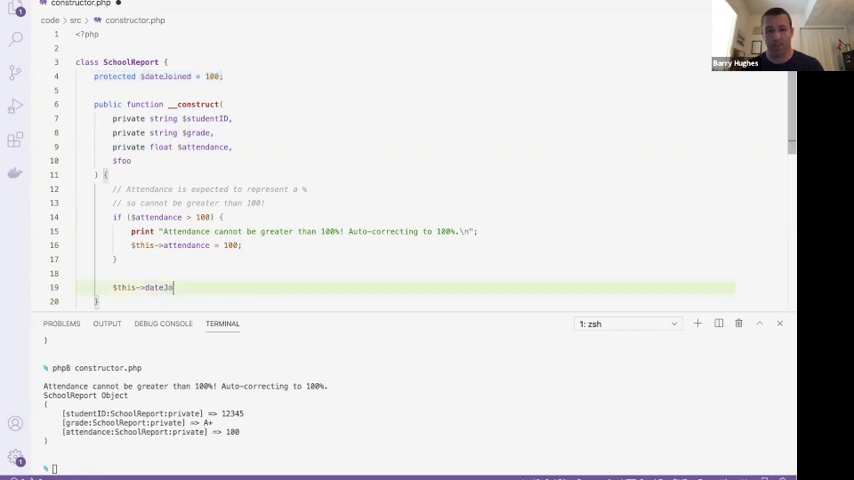
pyautogui.write('ined =')
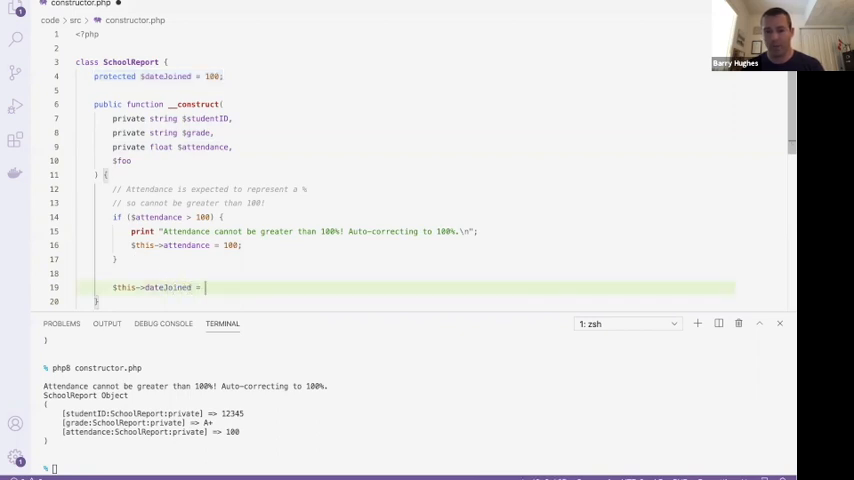
pyautogui.write('200;')
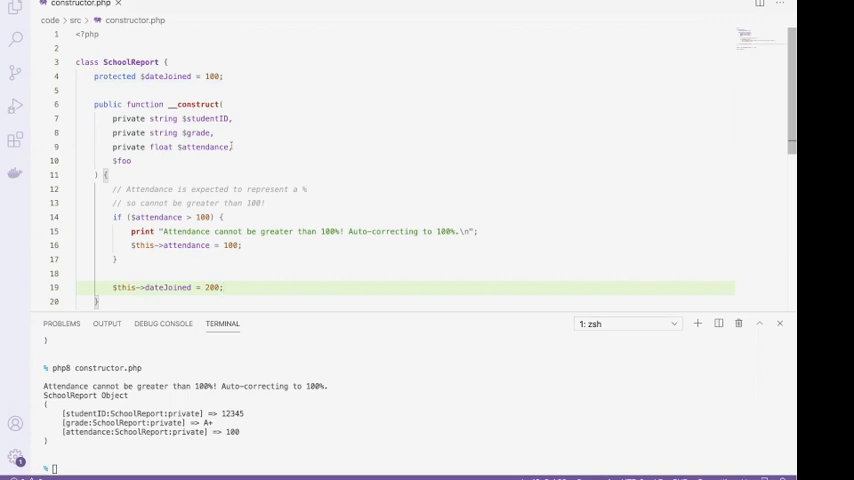
pyautogui.click(227, 76)
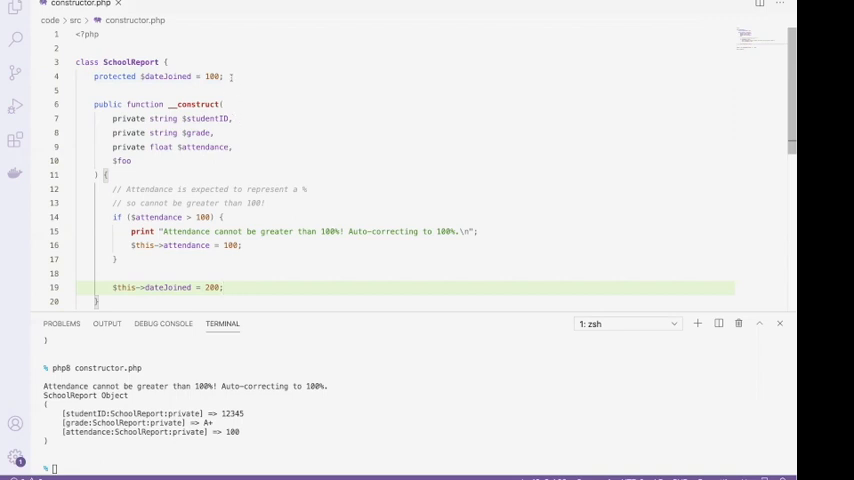
# Add private string $studentID, drop $foo, and run php8 constructor.php
pyautogui.write('private stri')
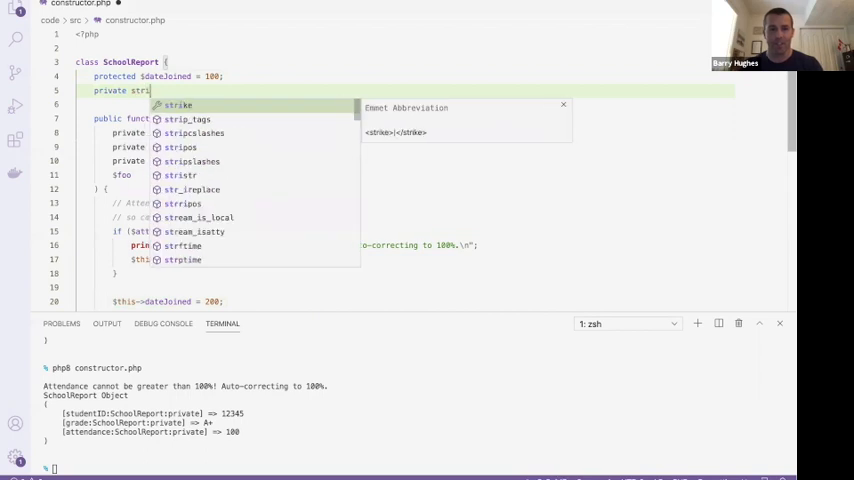
pyautogui.write('studentID;')
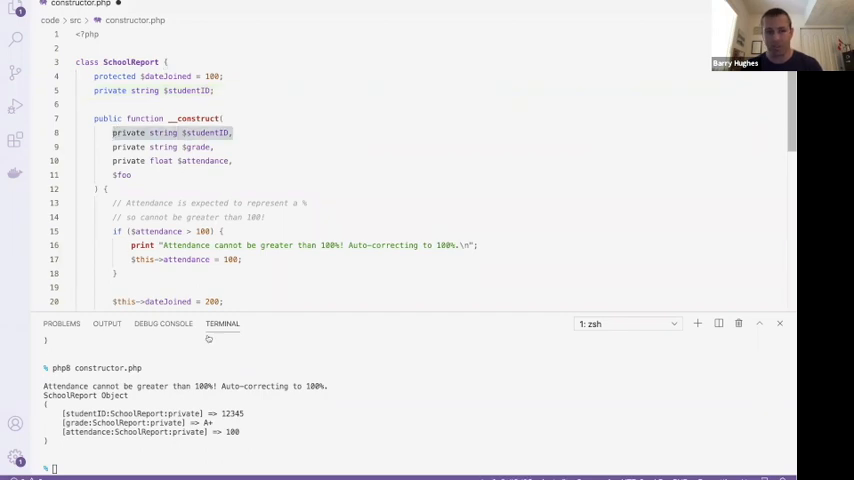
pyautogui.scroll(-3)
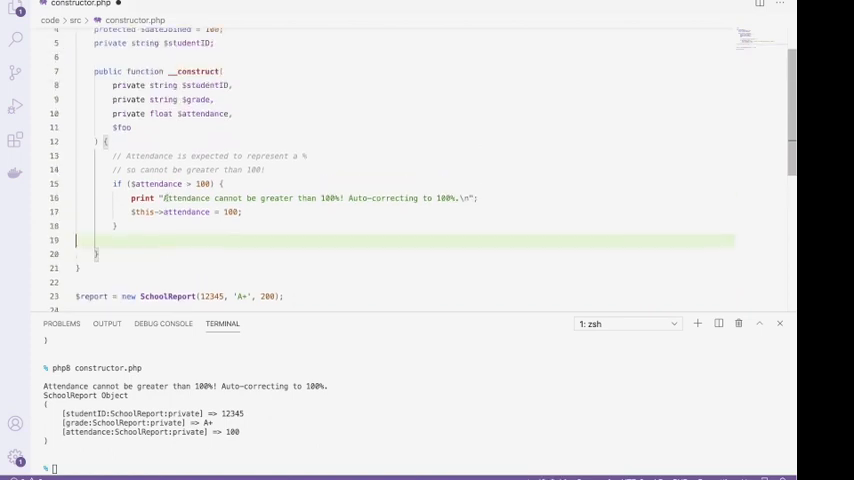
pyautogui.scroll(3)
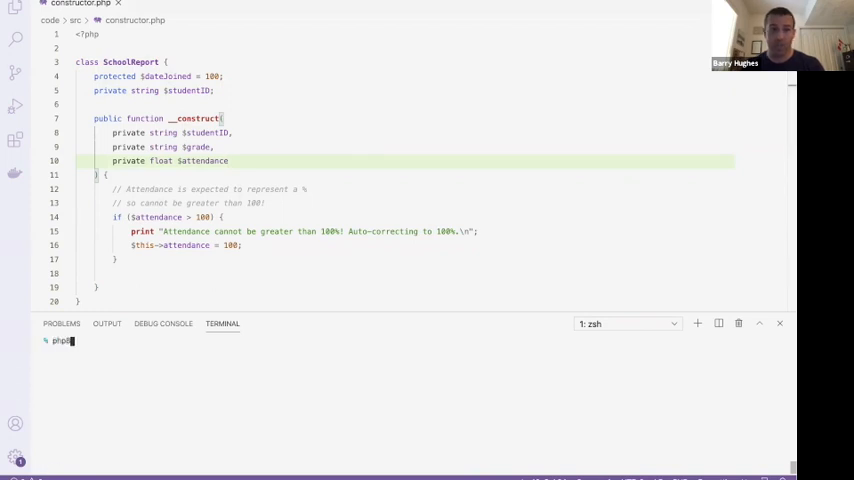
pyautogui.write('constructor.php')
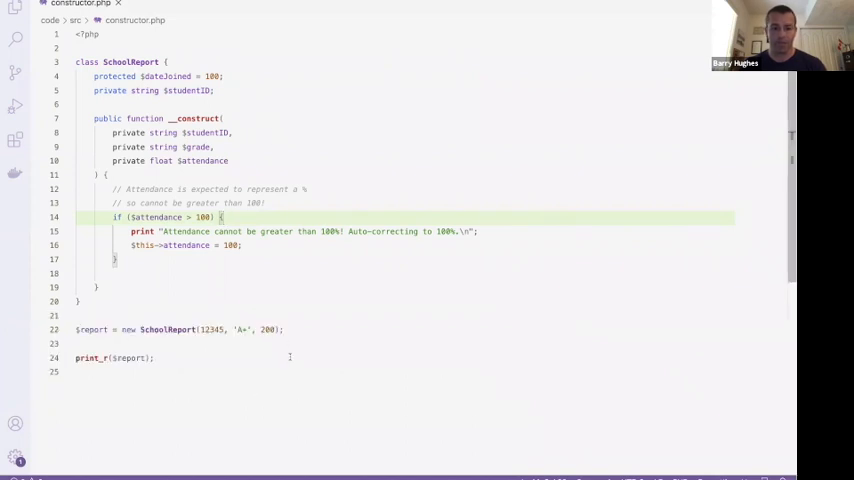
# Run nullsafe-01.php under php7, set $employeeID to 456, then open nullsafe-02.php
pyautogui.click(180, 4)
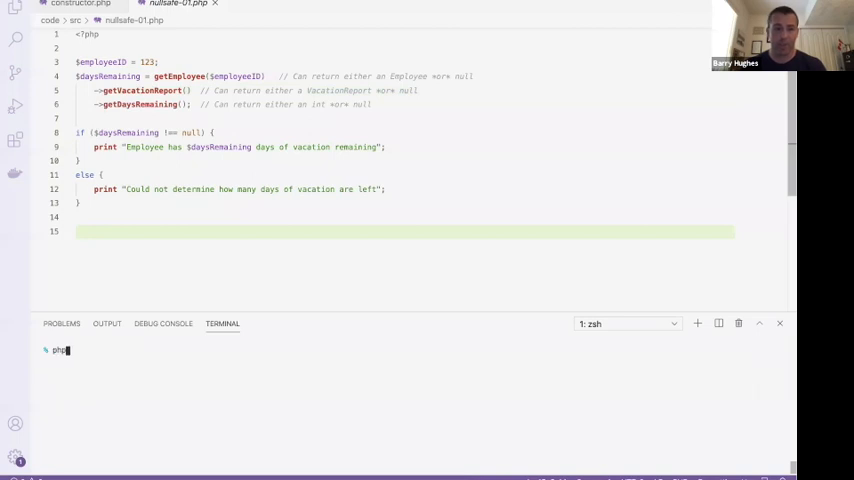
pyautogui.write('7')
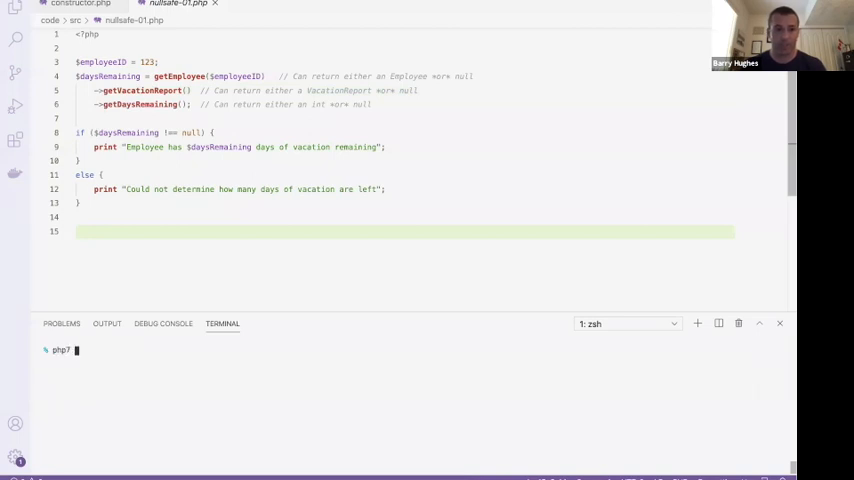
pyautogui.write('nullsafe-')
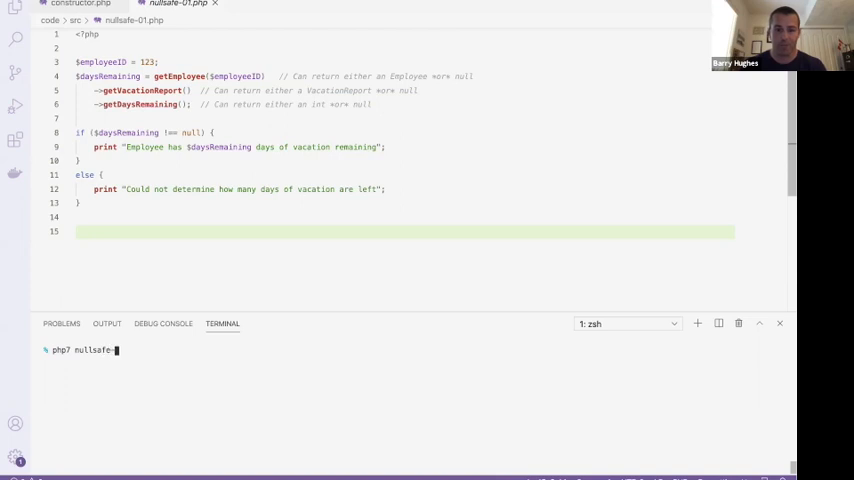
pyautogui.press('Enter')
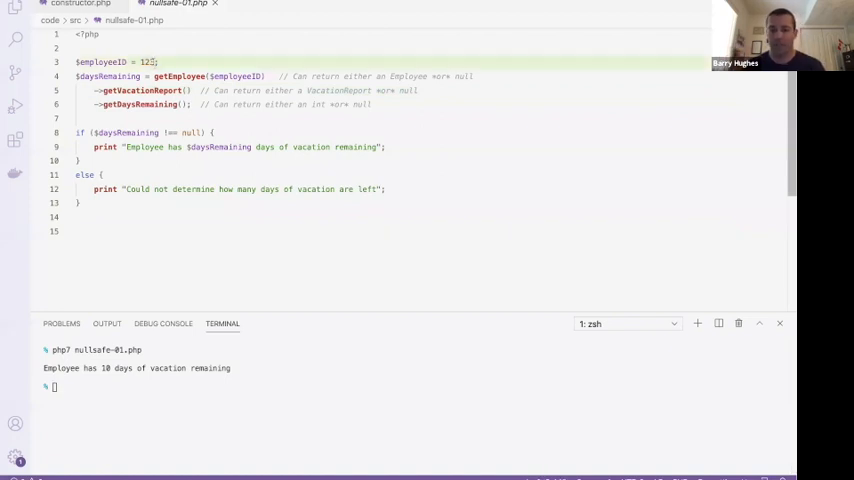
pyautogui.write('456')
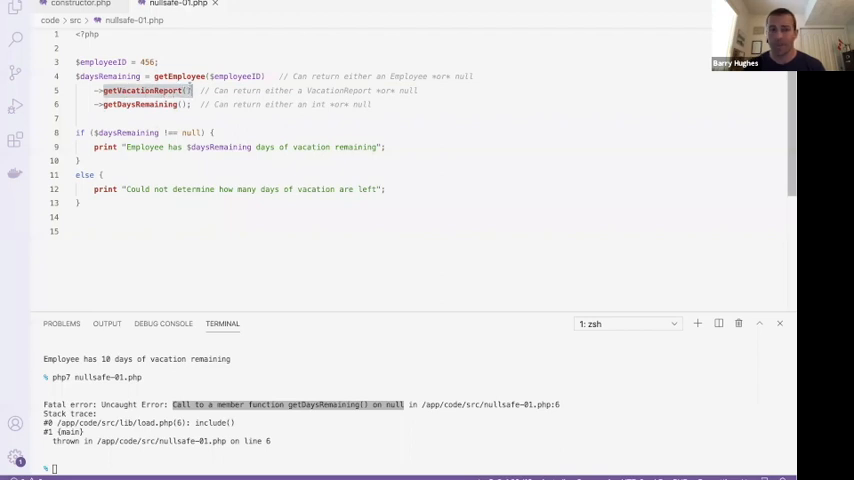
pyautogui.press('ctrl+p')
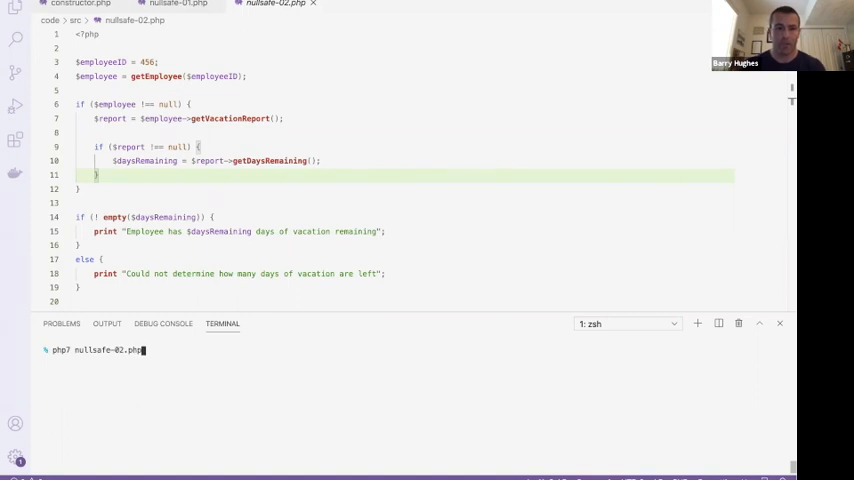
# Run nullsafe-02.php under PHP 7, printing that remaining vacation days could not be determined
pyautogui.press('Return')
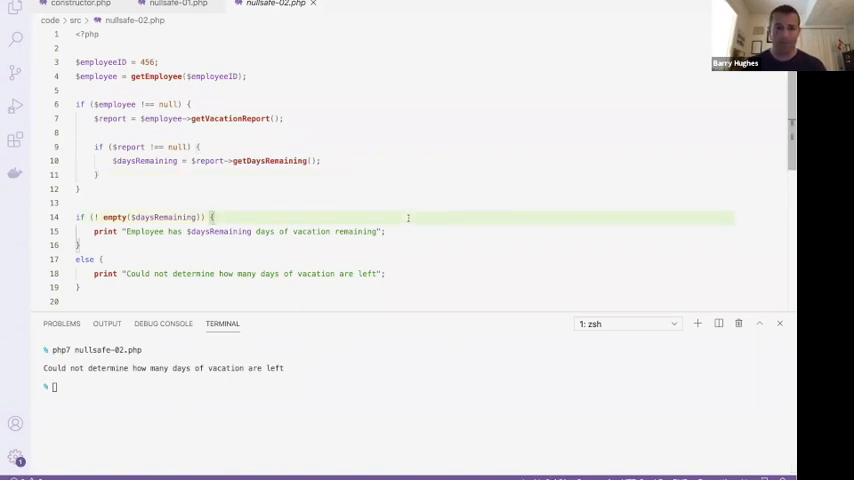
# Switch to nullsafe-03.php and run it under PHP 8 with $employeeID 123, showing 10 days
pyautogui.write('null')
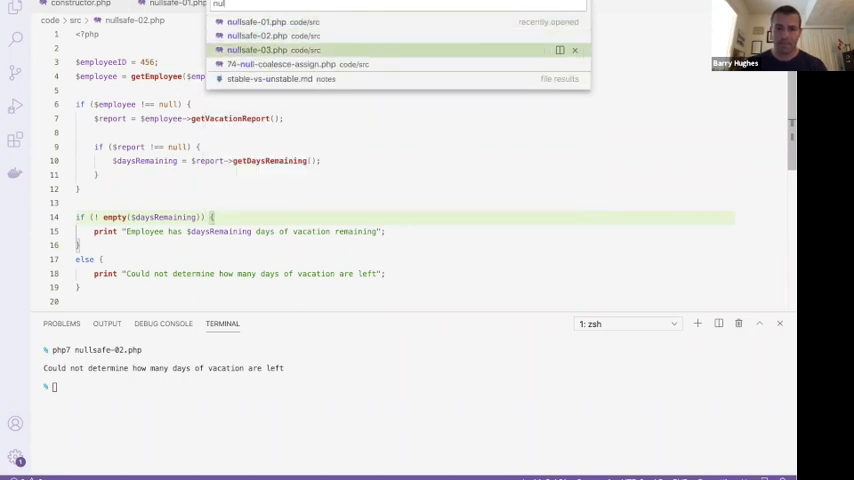
pyautogui.click(256, 50)
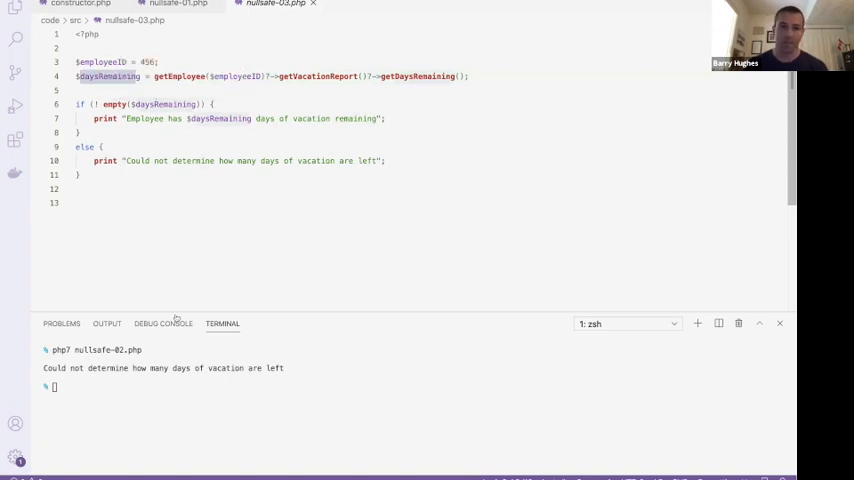
pyautogui.write('c')
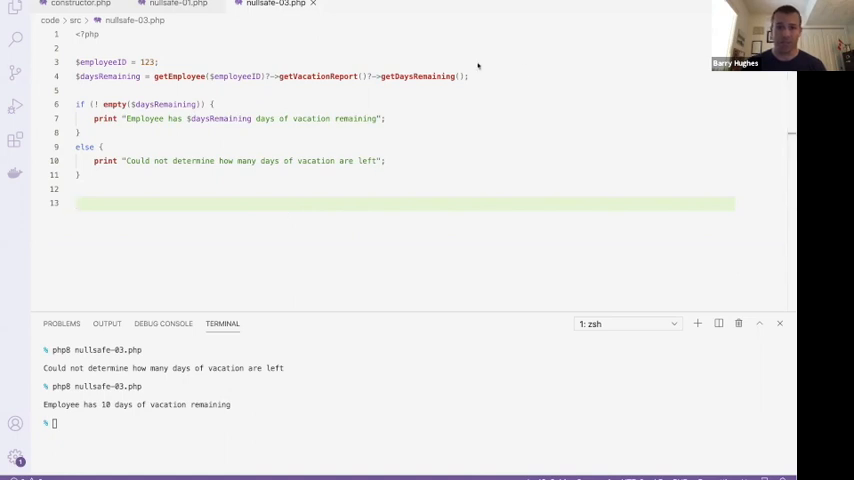
pyautogui.moveTo(230, 207)
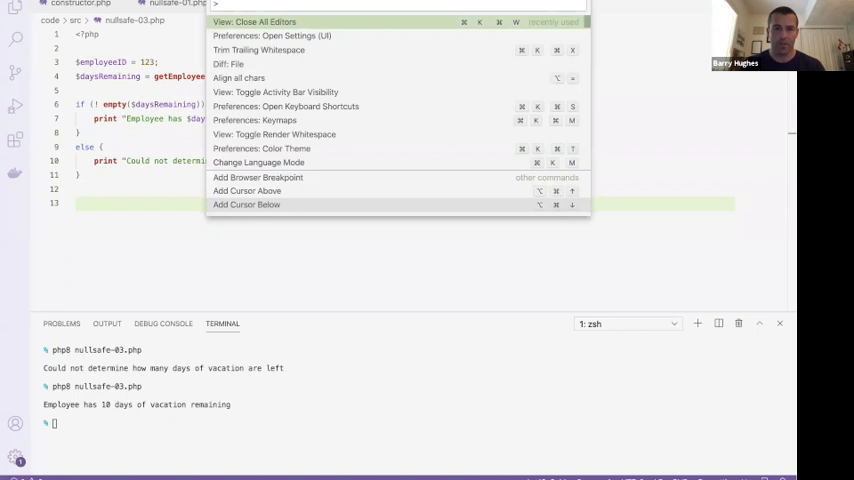
# Close all editors and quick-open match-01.php by searching 'mat'
pyautogui.click(253, 21)
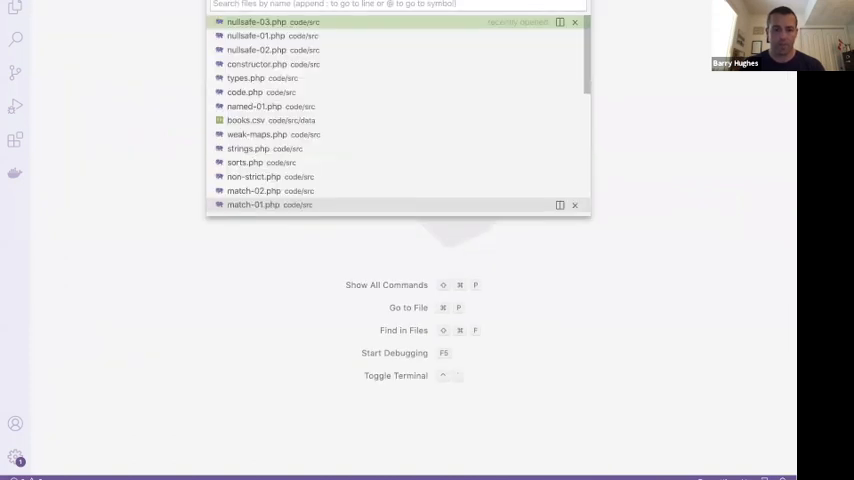
pyautogui.write('mat')
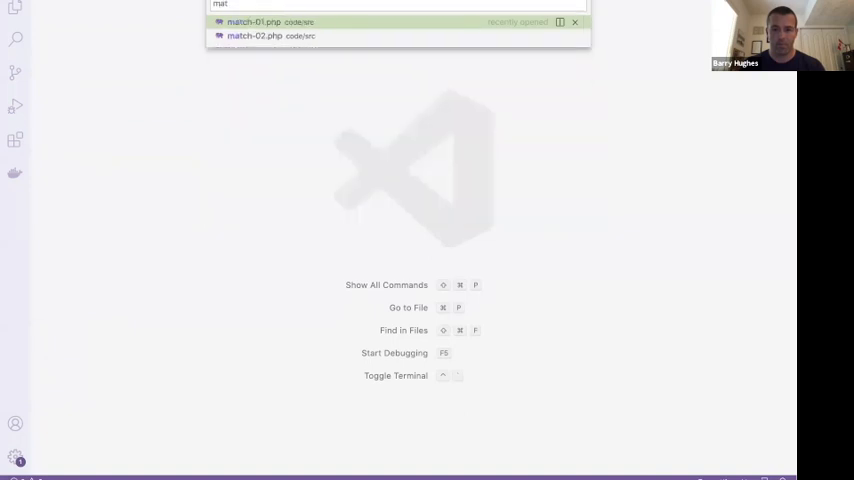
pyautogui.click(253, 21)
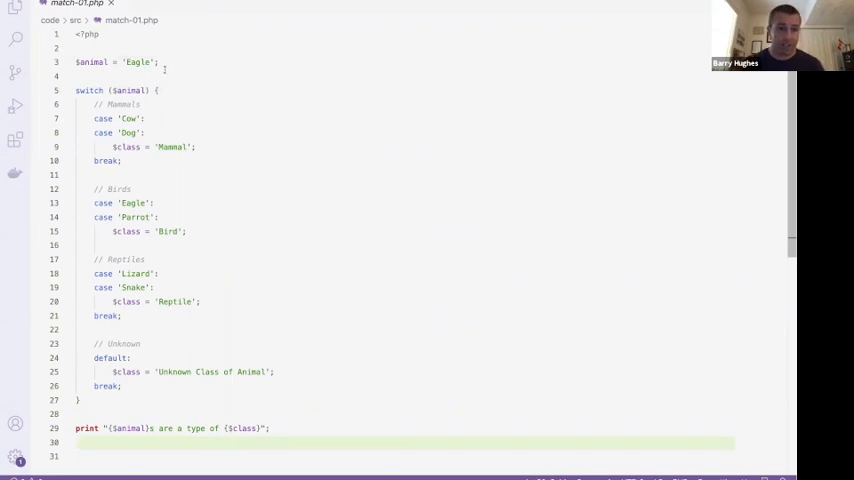
pyautogui.doubleClick(137, 61)
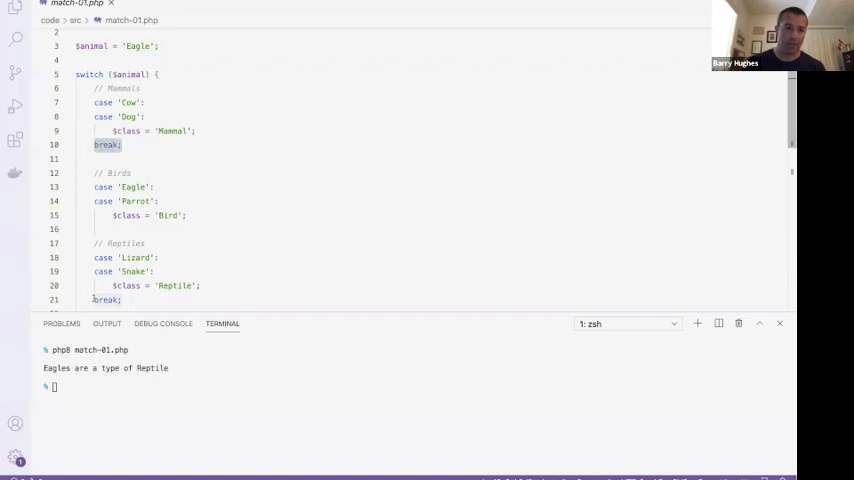
pyautogui.scroll(-3)
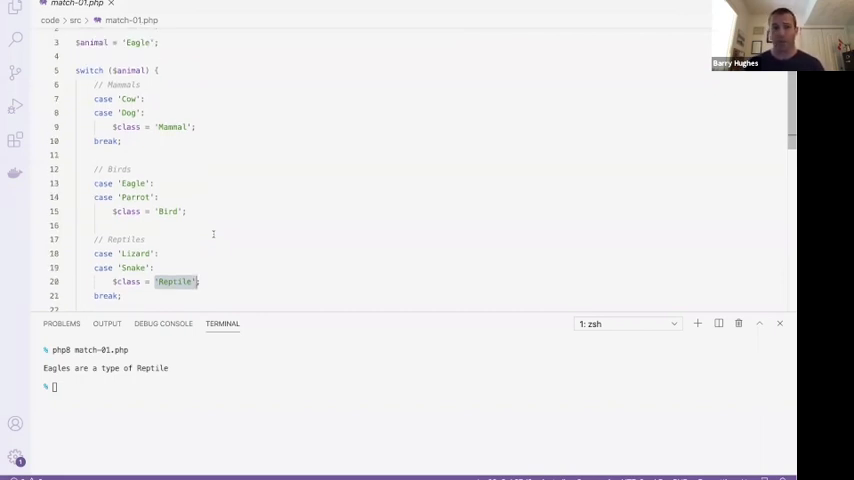
pyautogui.scroll(-3)
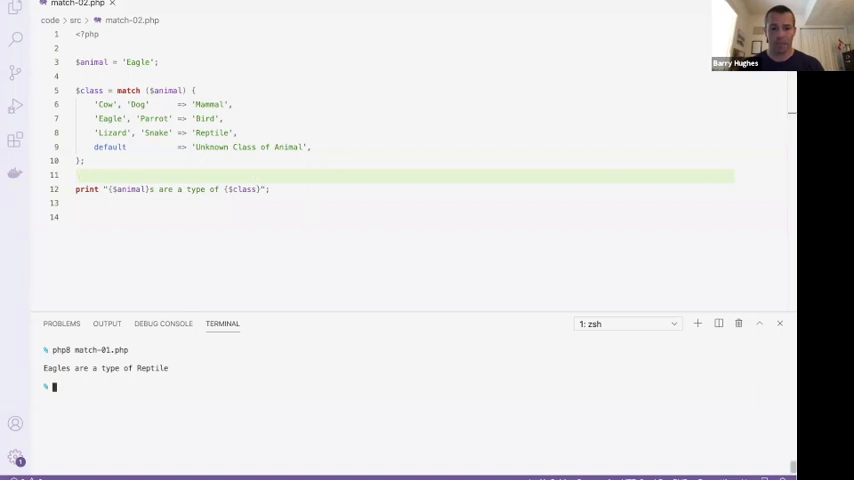
# Run php8 match-02.php to print 'Eagles are a type of Bird'
pyautogui.write('php8 match-02.php')
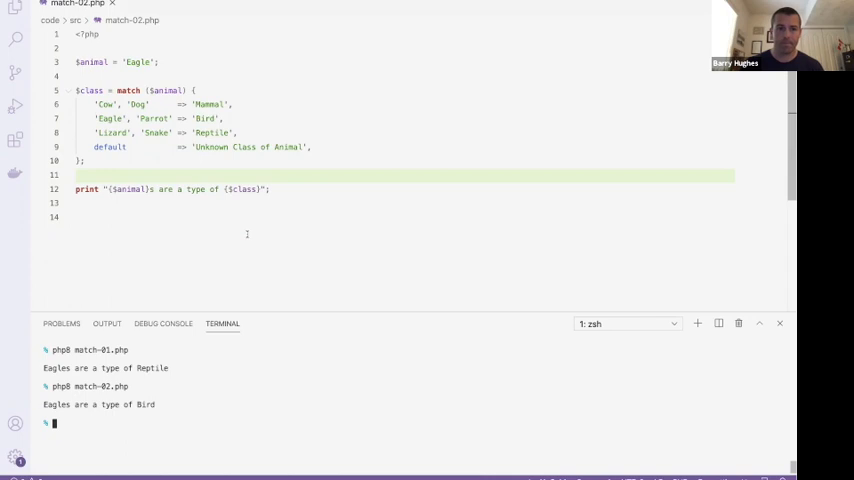
pyautogui.click(387, 217)
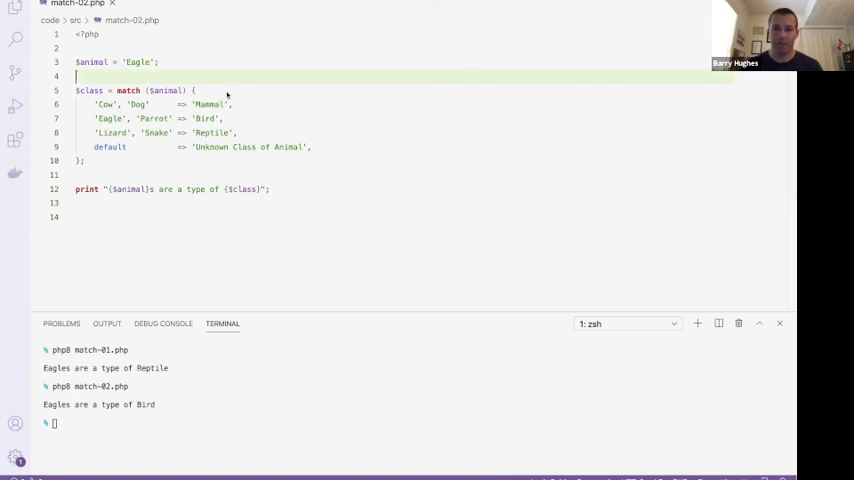
pyautogui.moveTo(556, 19)
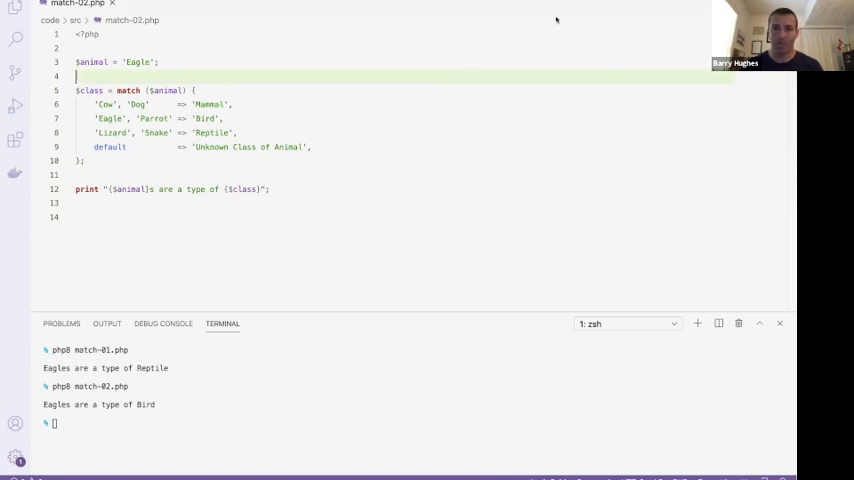
pyautogui.moveTo(578, 191)
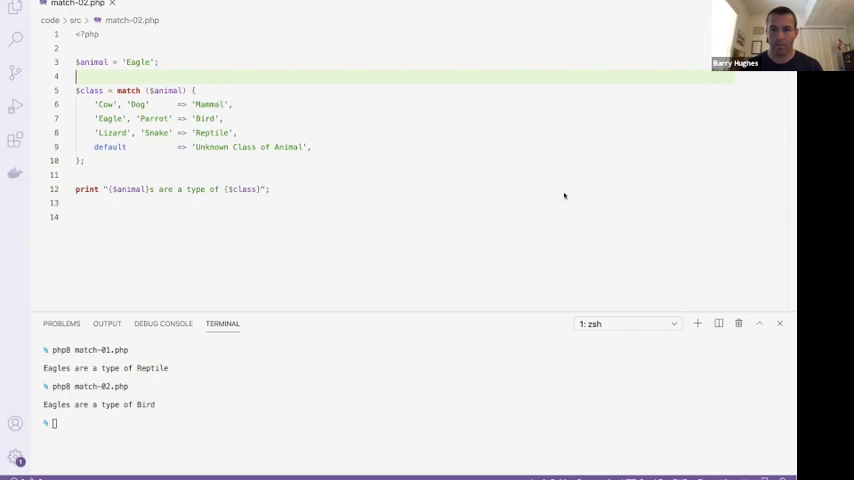
pyautogui.moveTo(297, 181)
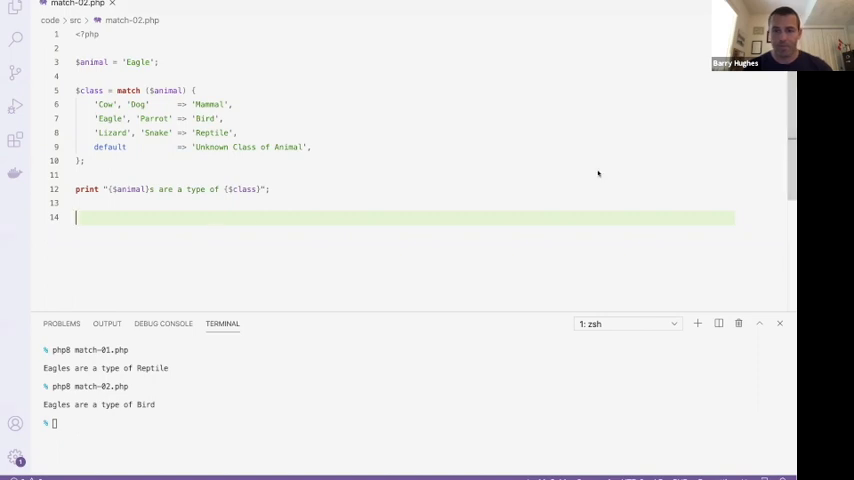
pyautogui.moveTo(586, 166)
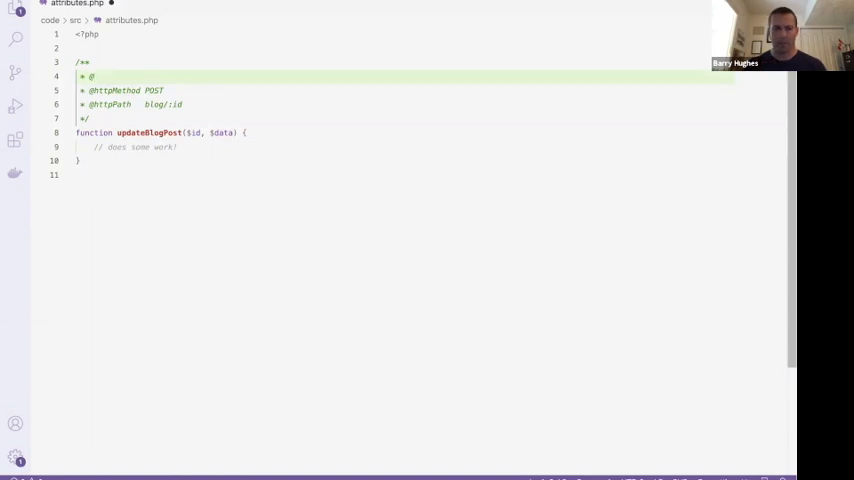
pyautogui.write('deprecated')
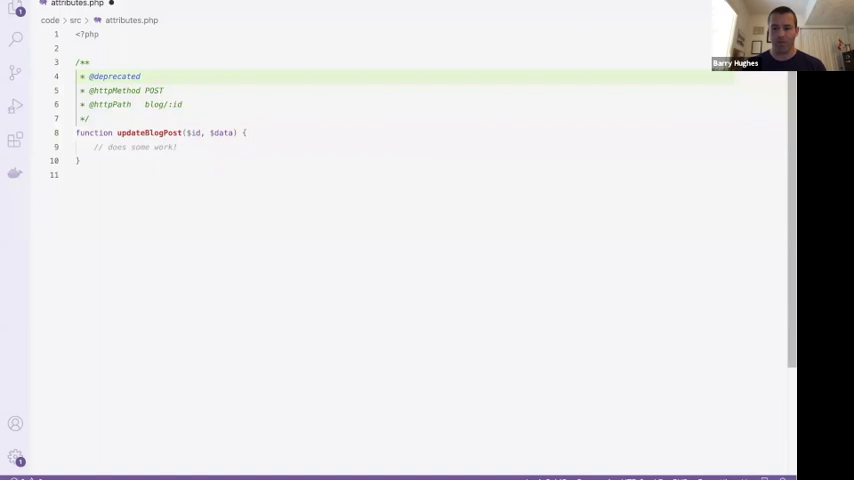
pyautogui.click(140, 76)
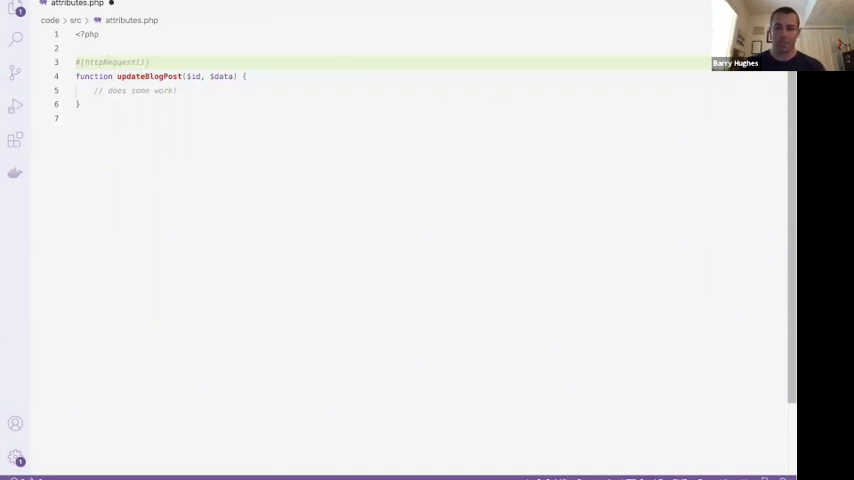
# Try 'POST' and 123 as #[HttpRequest] arguments before leaving it argument-free
pyautogui.write("'POST', '/")
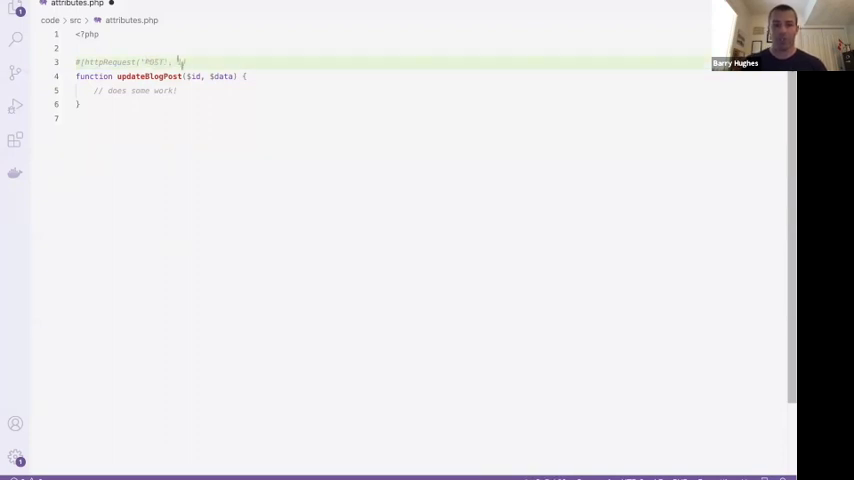
pyautogui.write('123,')
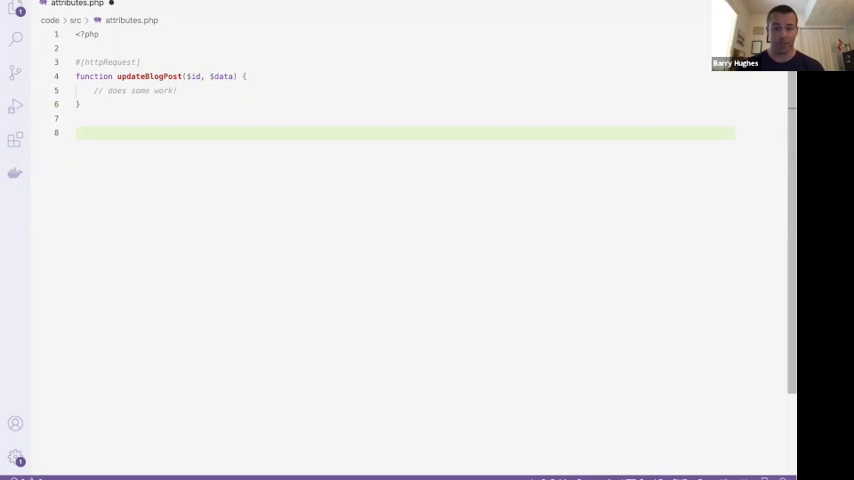
# Create $func = new ReflectionFunction('updateBlogPost') and store its getAttributes() result in $attrs
pyautogui.write('$func')
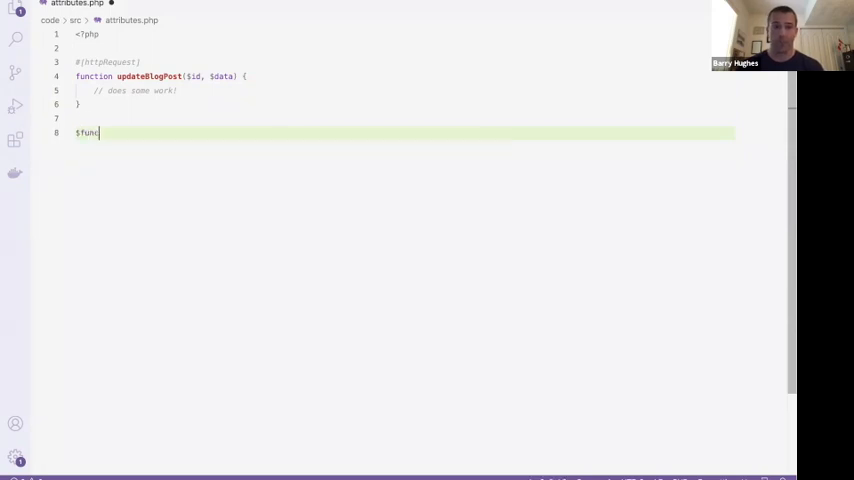
pyautogui.write('= new Rflec')
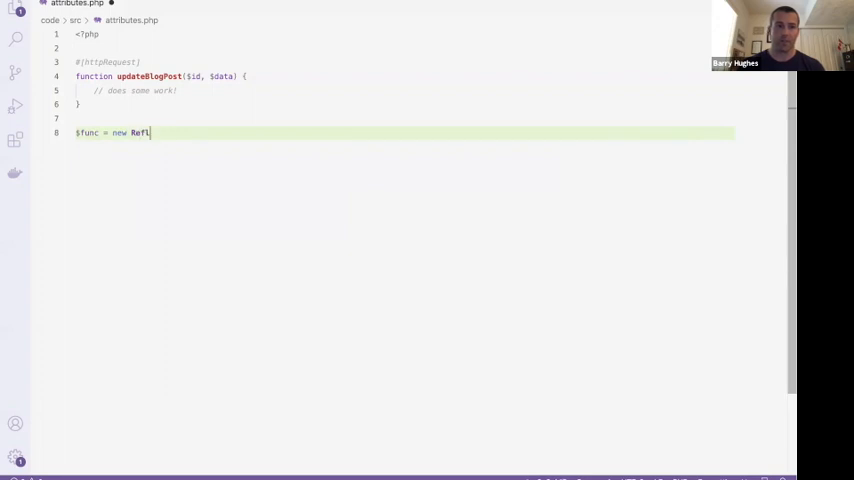
pyautogui.write('ectionFunction(')
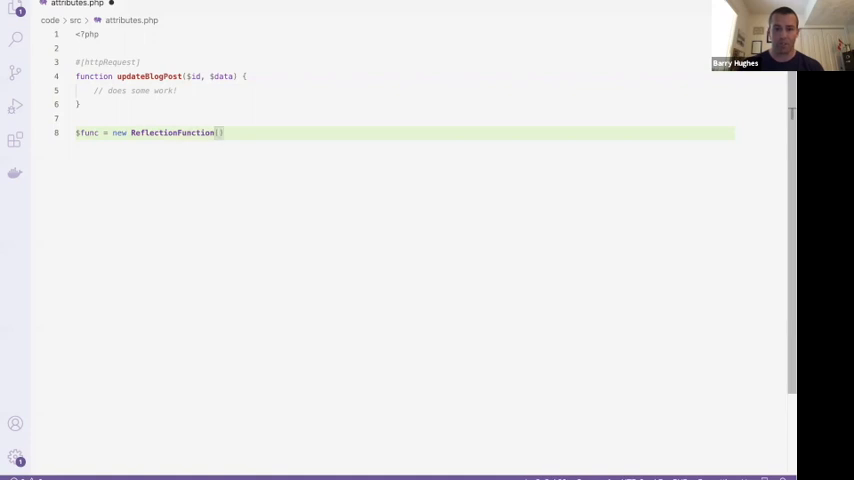
pyautogui.write("'updateBlogPost")
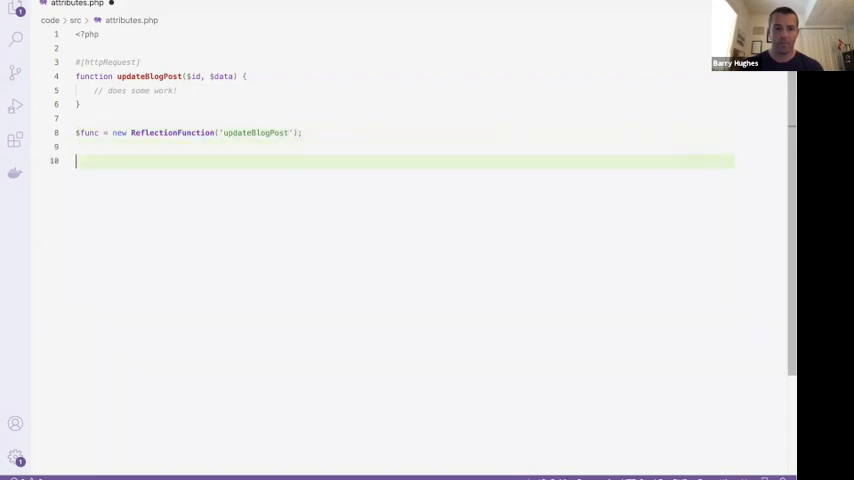
pyautogui.write('$attrs')
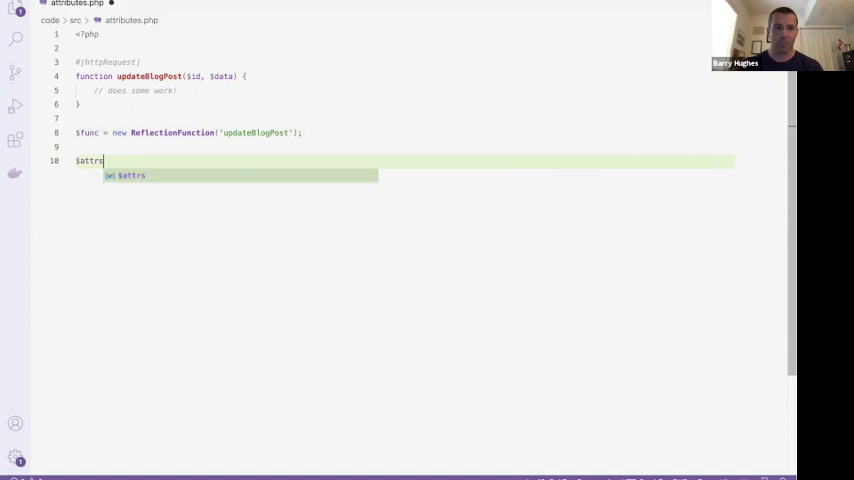
pyautogui.write('= $func')
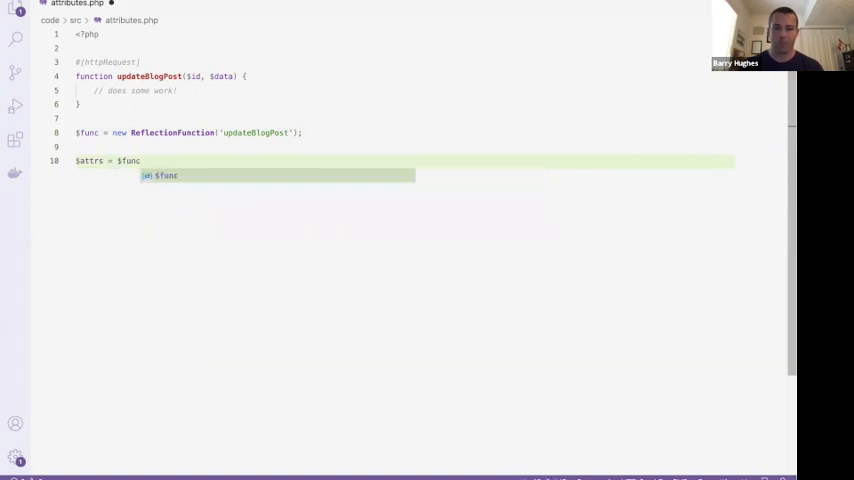
pyautogui.write('->getAttributes();')
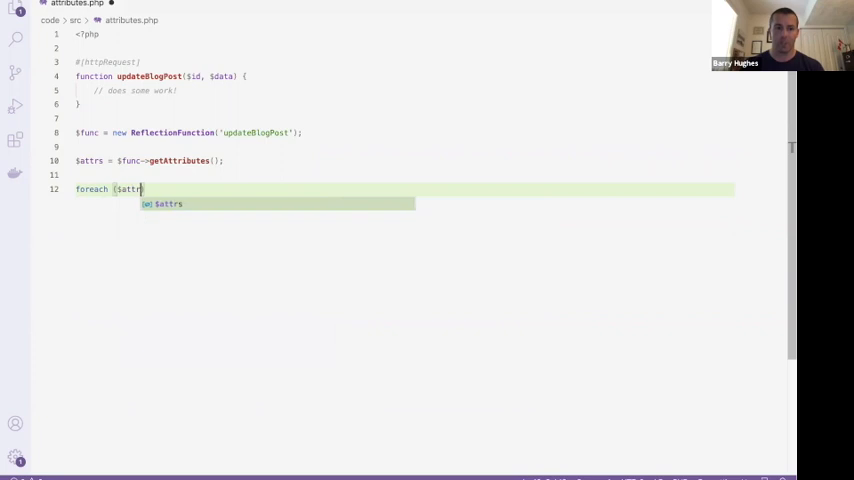
# Loop over $attrs as $attr, printing each attribute's getName()
pyautogui.write('as $attr)')
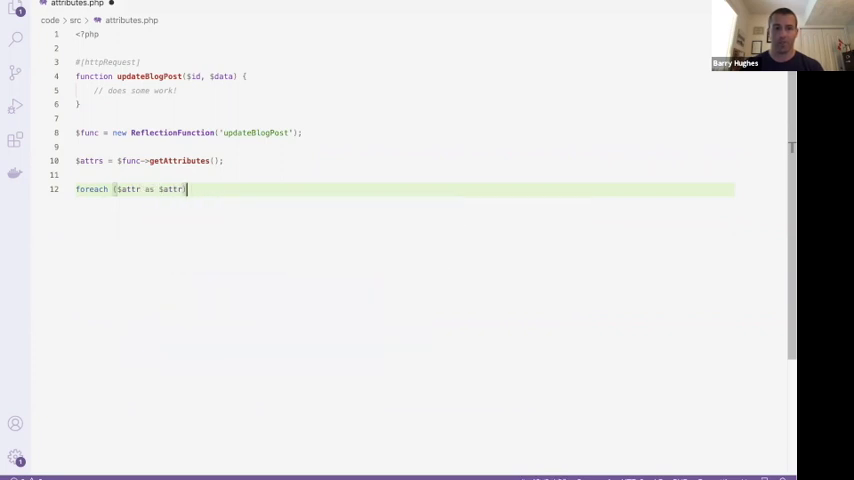
pyautogui.write('print $')
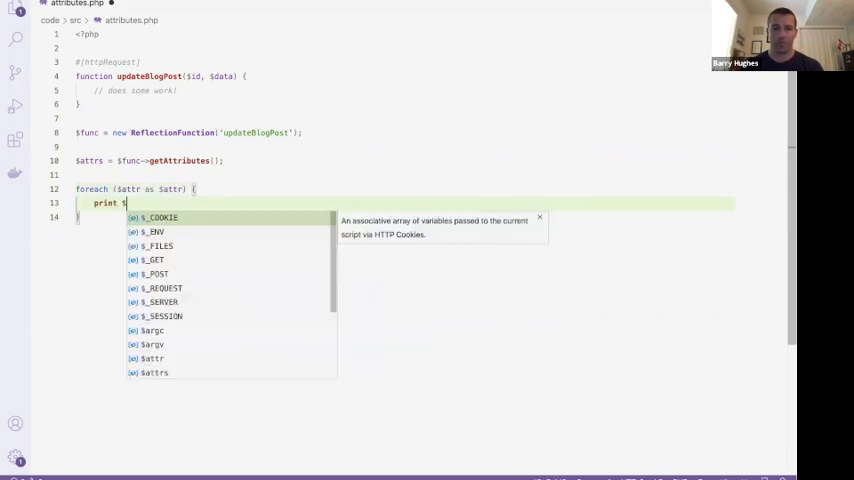
pyautogui.write('->')
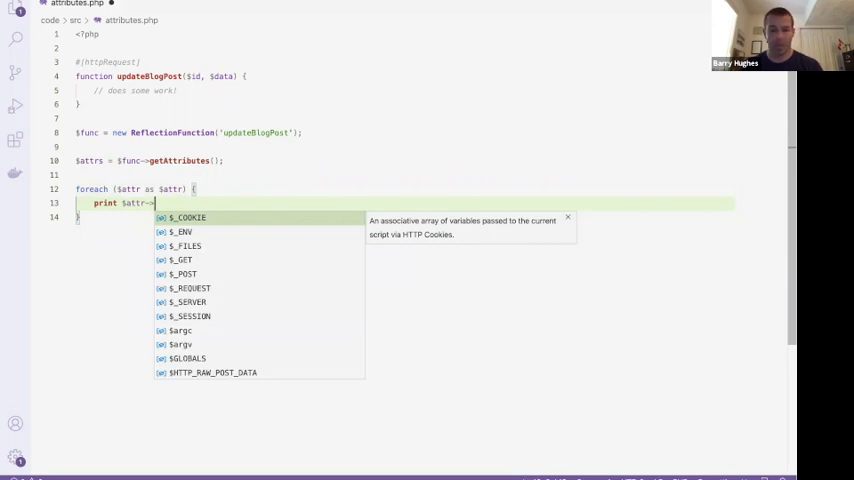
pyautogui.write('getName();')
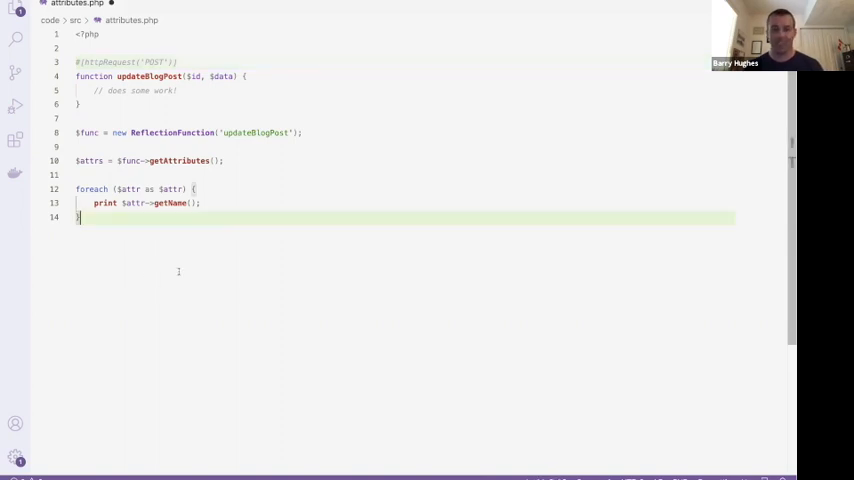
pyautogui.press('enter')
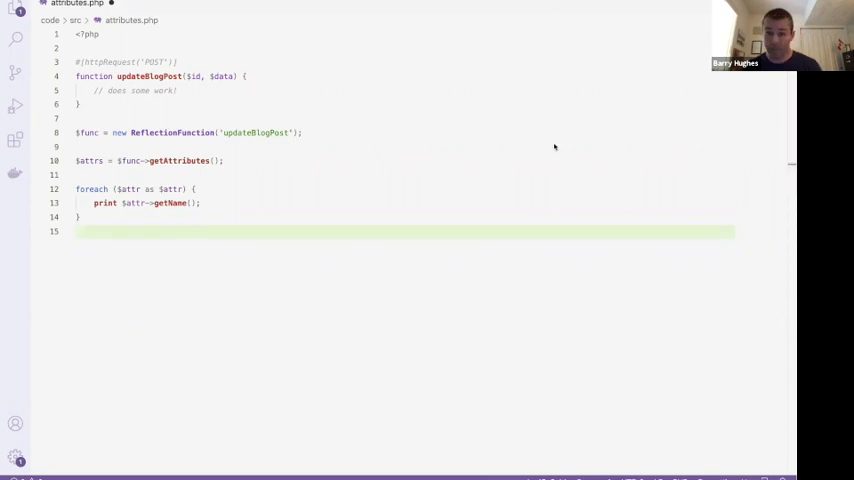
pyautogui.moveTo(353, 252)
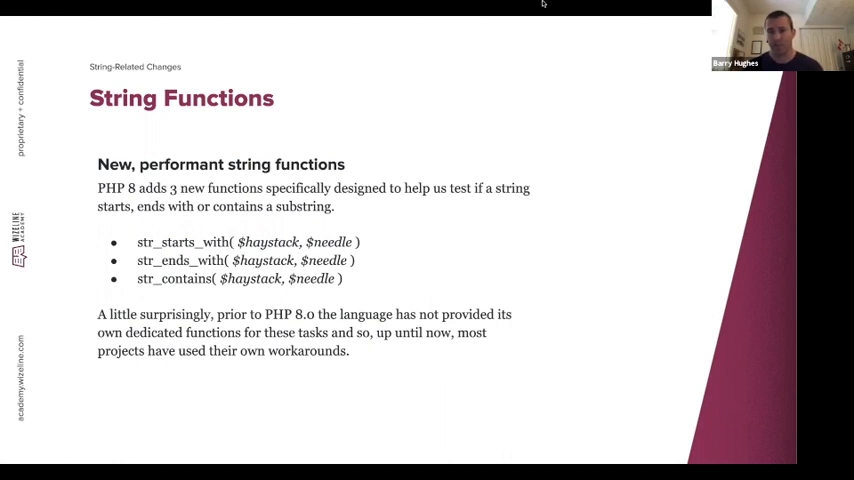
pyautogui.moveTo(443, 75)
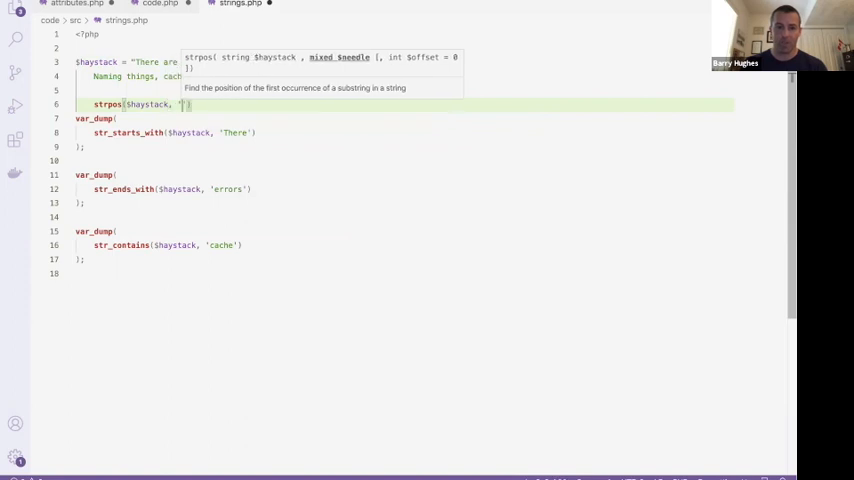
# Type strpos($haystack, 'There') === 0; on line 6 of strings.php
pyautogui.write("There'")
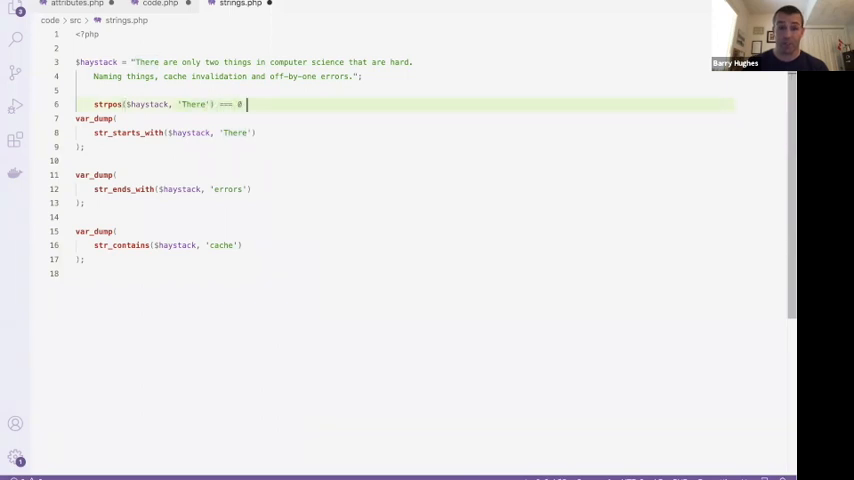
pyautogui.write(';')
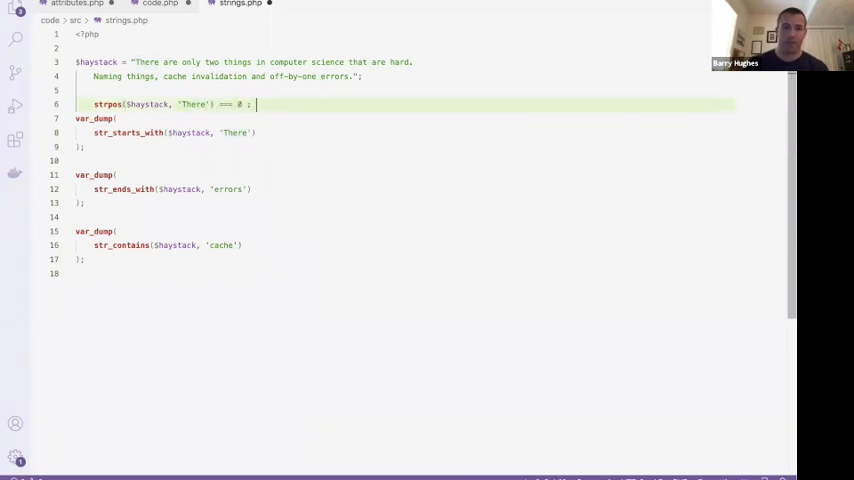
pyautogui.click(137, 62)
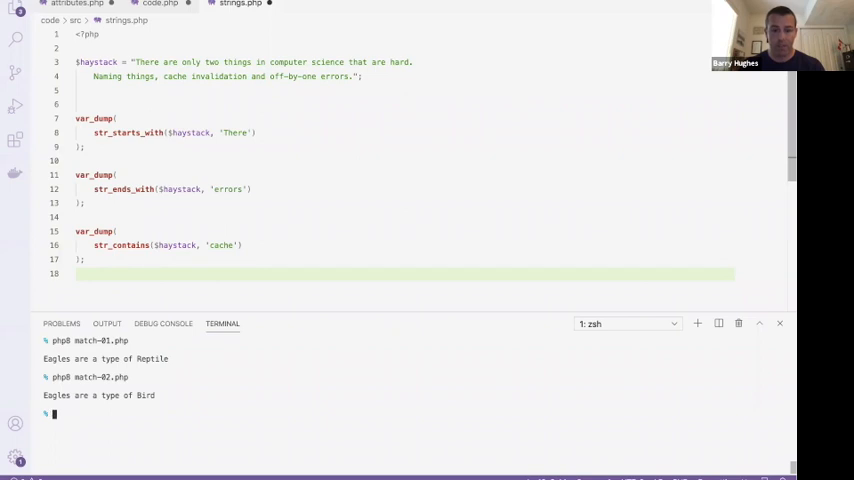
# Clear the terminal, rerun the strings demo, and select 'cache' in the haystack
pyautogui.write('CLEAR')
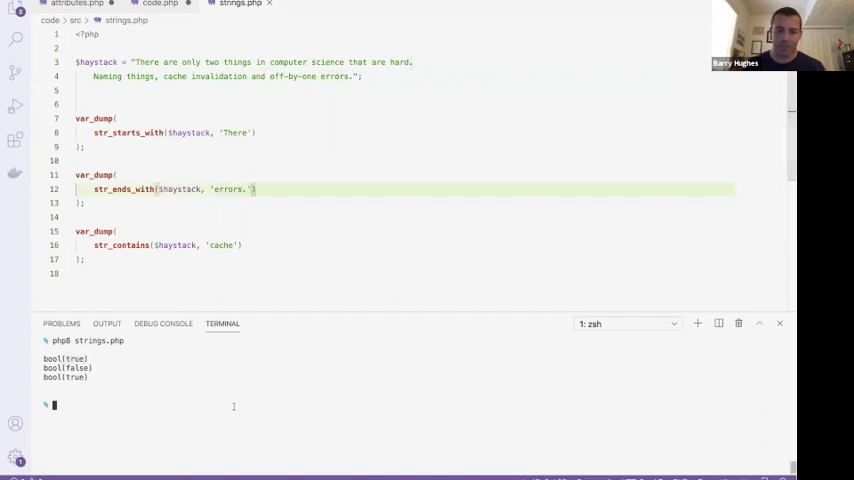
pyautogui.press('Enter')
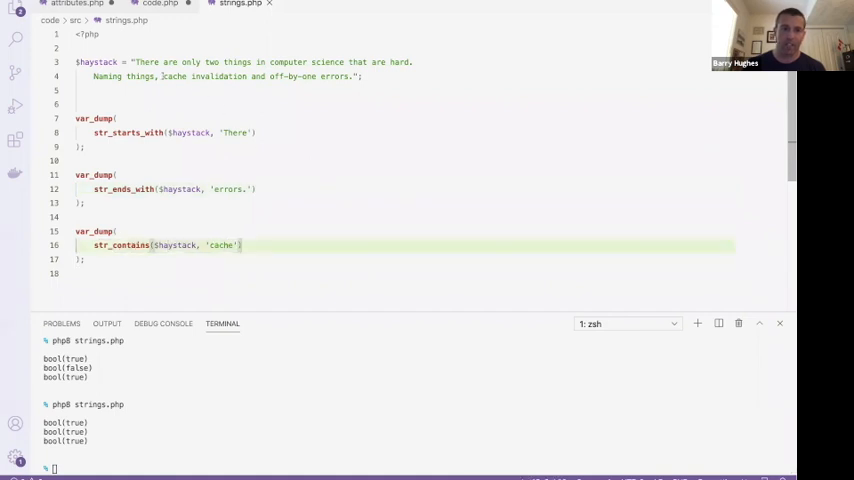
pyautogui.doubleClick(174, 76)
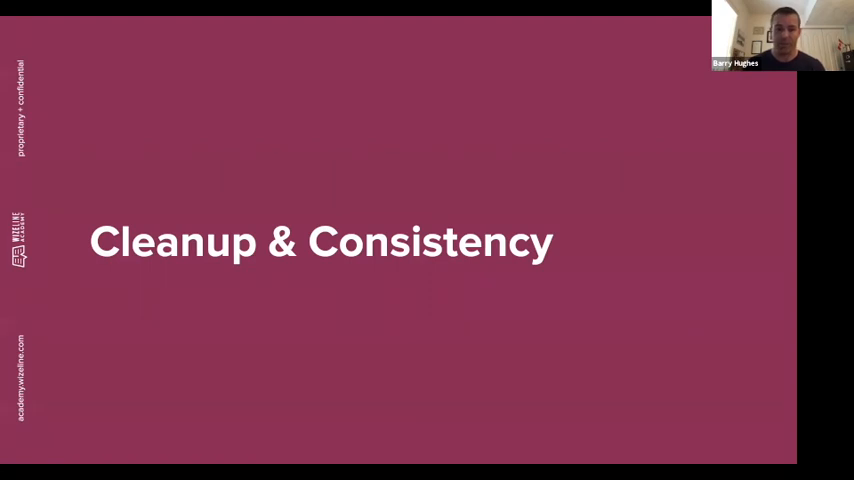
pyautogui.moveTo(424, 107)
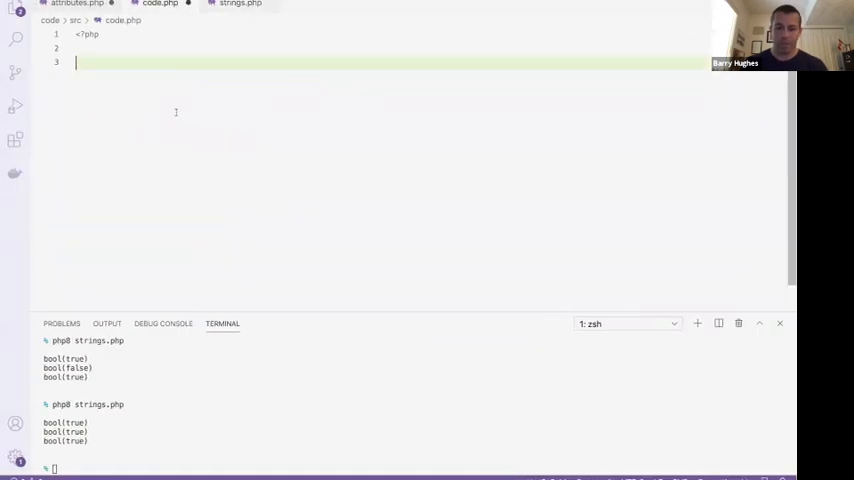
# Assign 123.456 to $val, print it, and run code.php under php8
pyautogui.write('$val =')
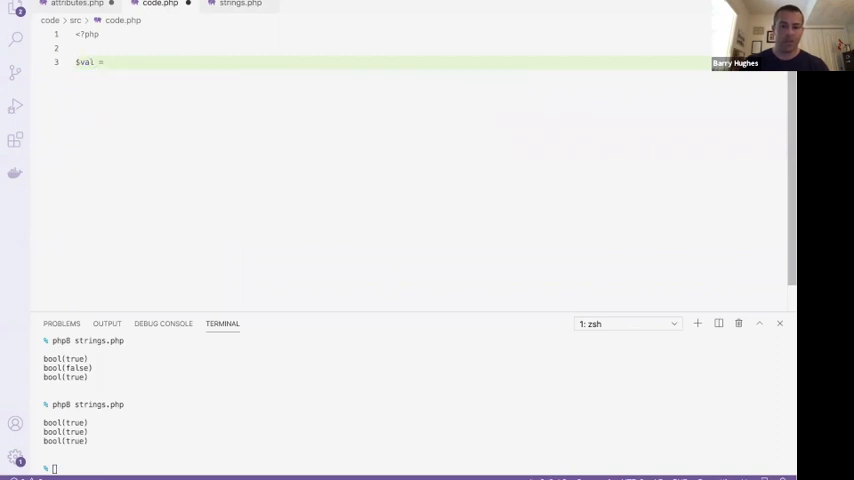
pyautogui.write('123.456')
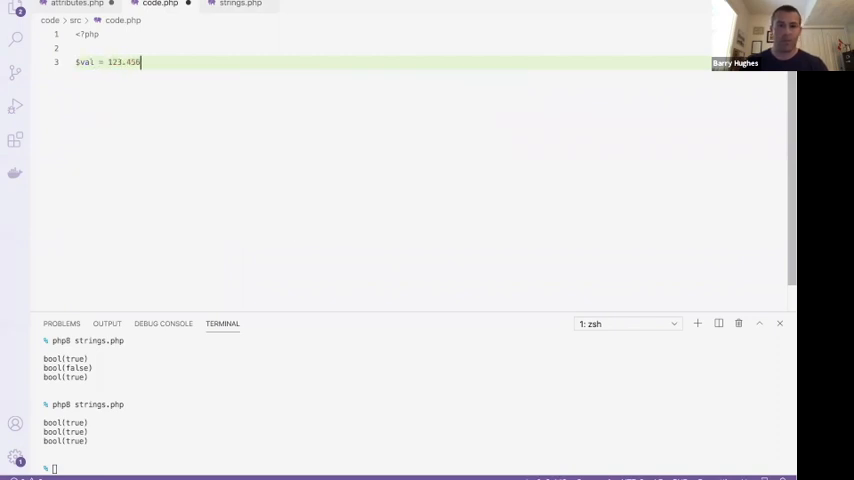
pyautogui.press('Enter')
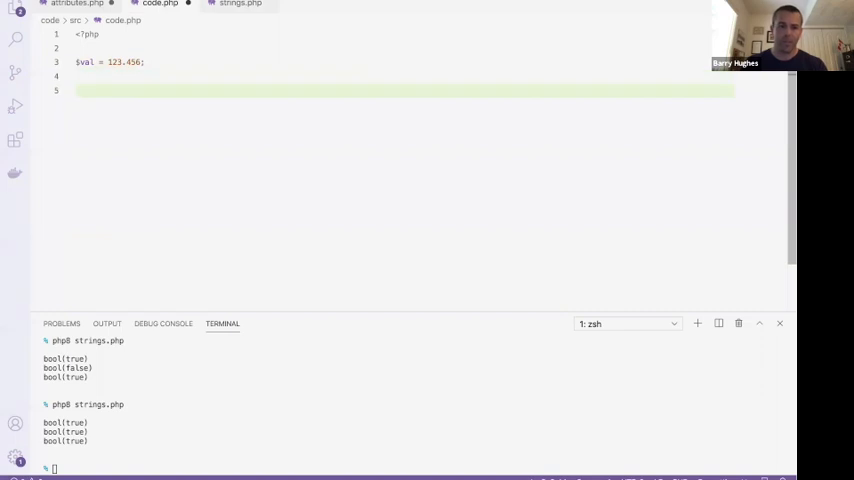
pyautogui.write('print $val;')
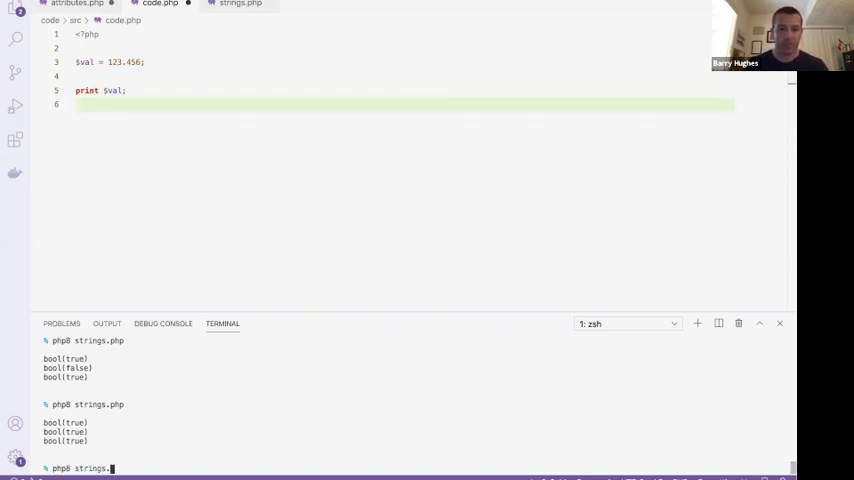
pyautogui.write('code.php')
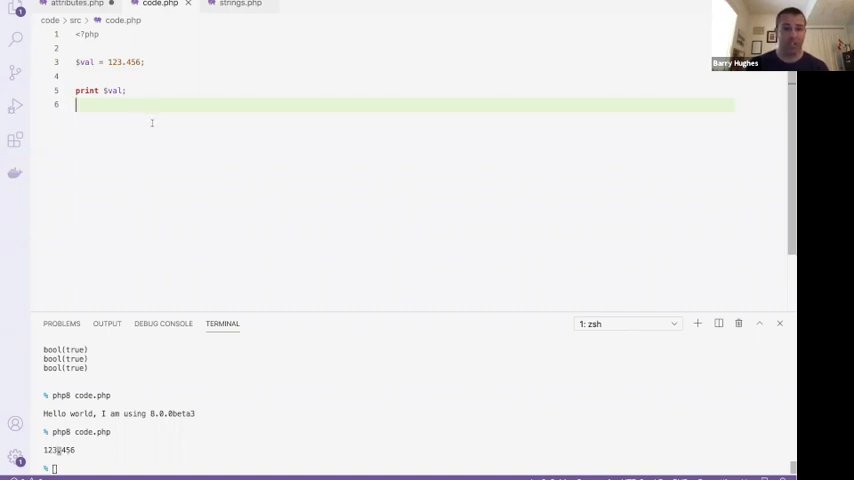
# Record the output 123.456 as a // comment in code.php
pyautogui.write('//')
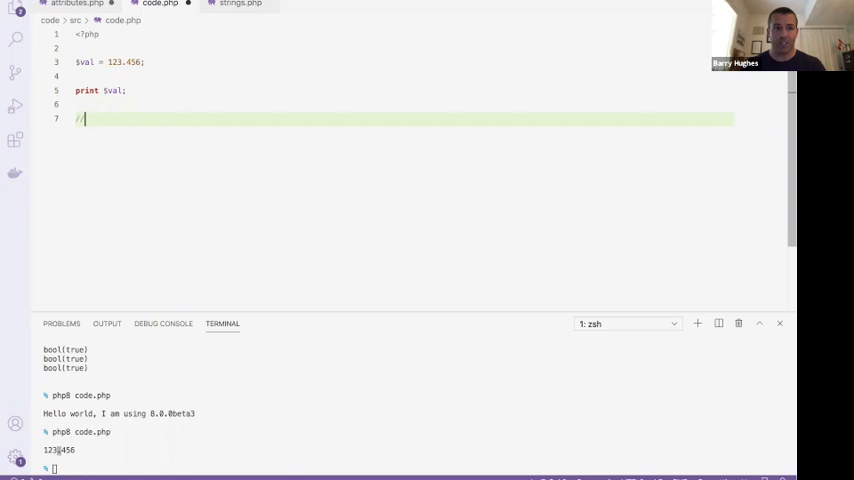
pyautogui.write('123,456')
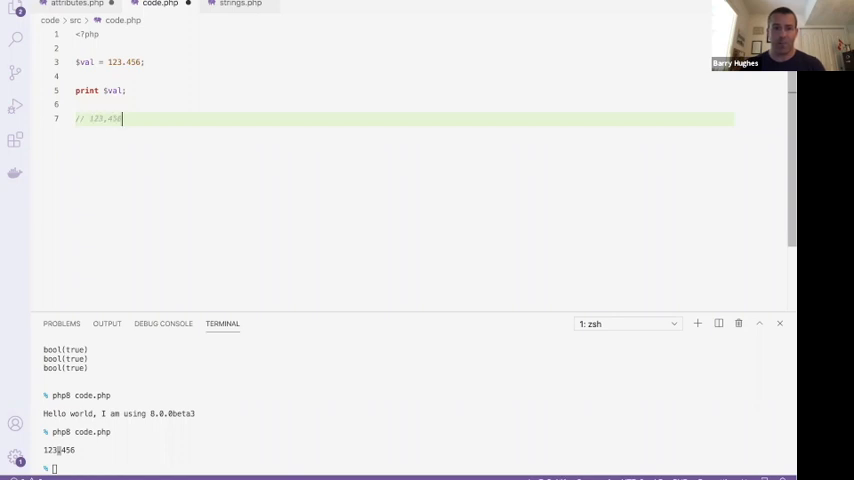
pyautogui.press('Enter')
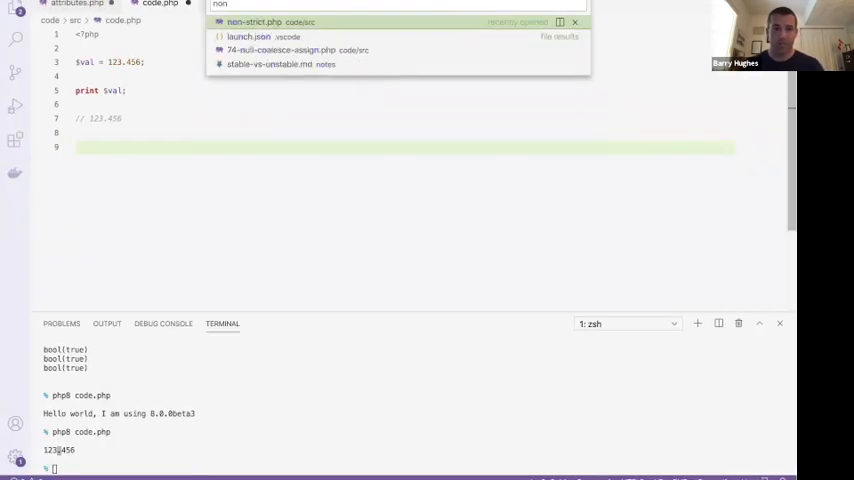
# Open non-strict.php, the PHP 7 versus PHP 8 string-number comparison demo
pyautogui.click(254, 21)
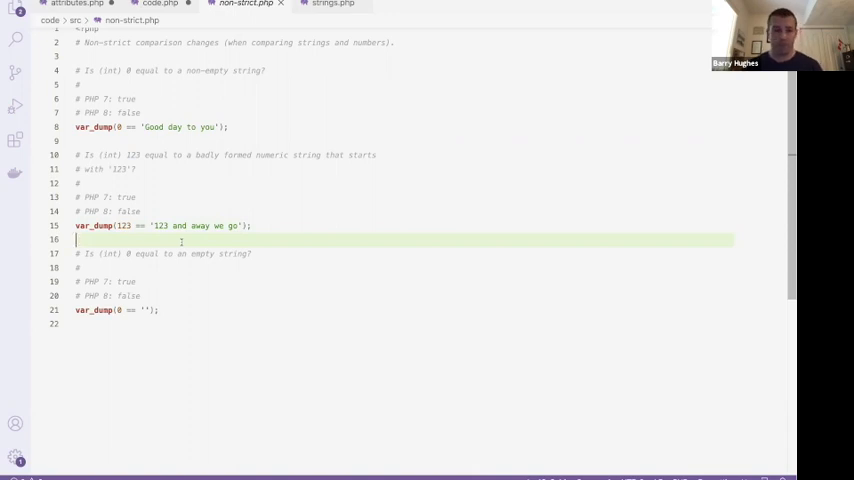
# Run non-strict.php with php7 in the terminal, then rerun it with php8
pyautogui.click(158, 323)
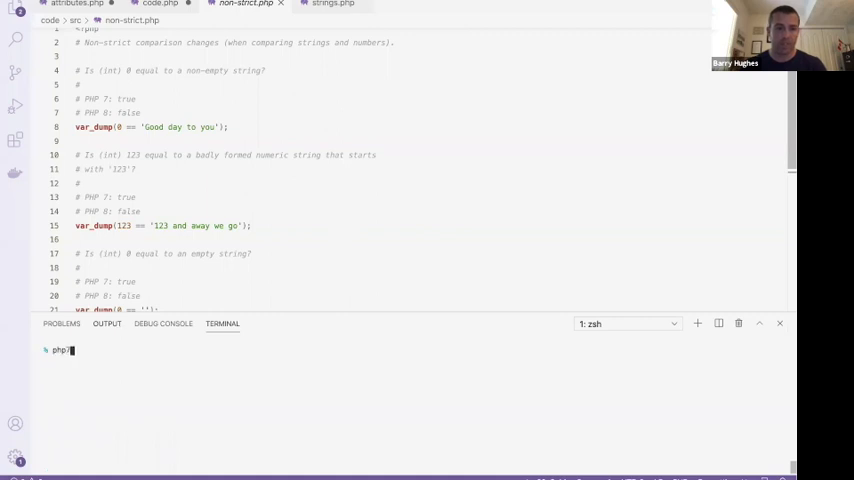
pyautogui.write('non-strict.')
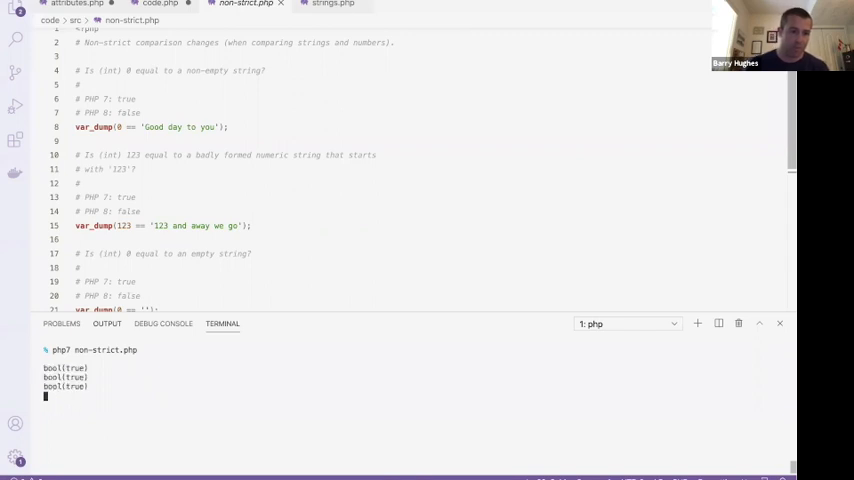
pyautogui.write('php7 non-strict.php')
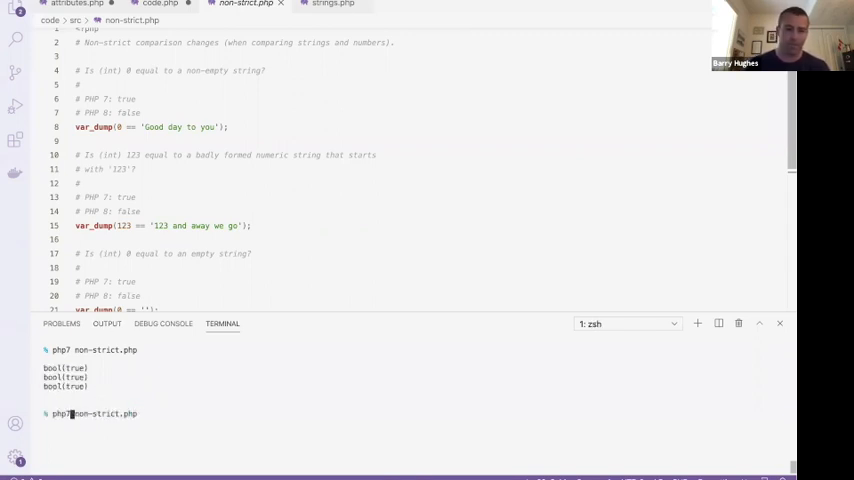
pyautogui.write('php8 non-strict.php')
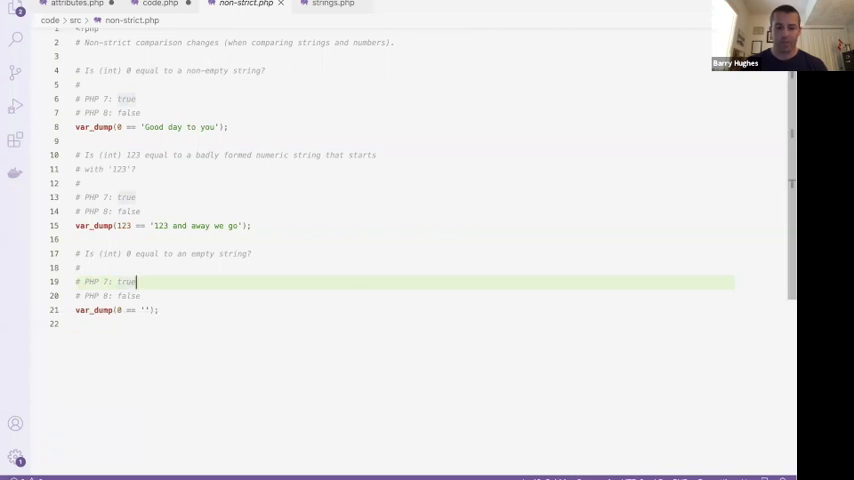
# Open sorts.php, which sorts programming books by page count with usort
pyautogui.click(260, 4)
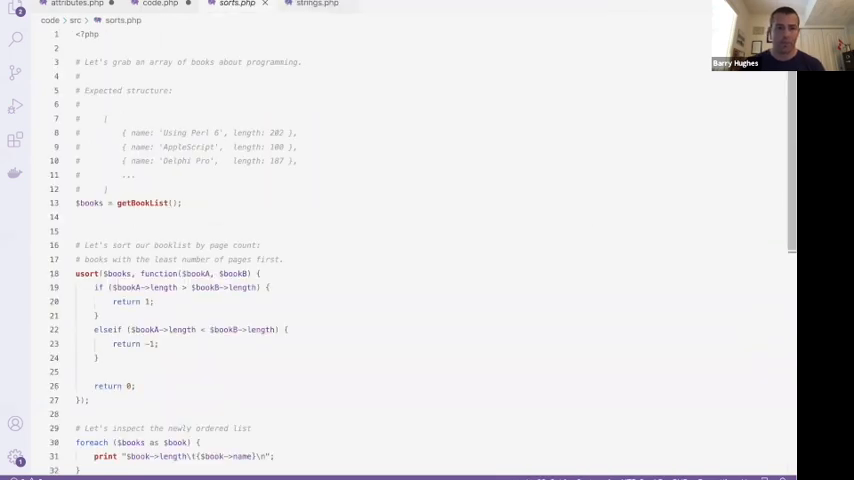
# Open data/books.csv and scroll through the book data
pyautogui.write('csv')
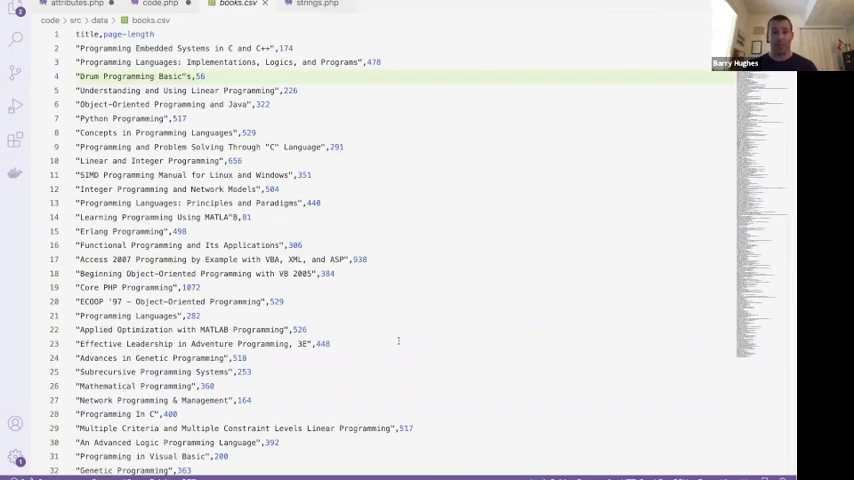
pyautogui.scroll(-3)
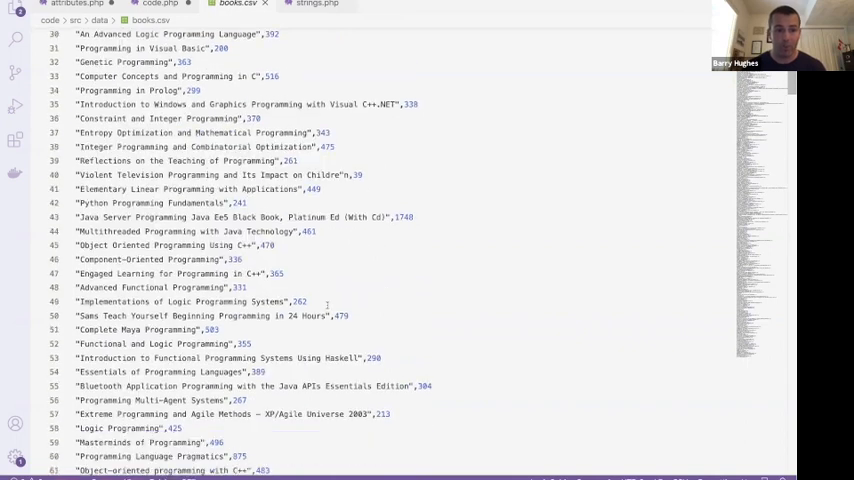
pyautogui.scroll(-3)
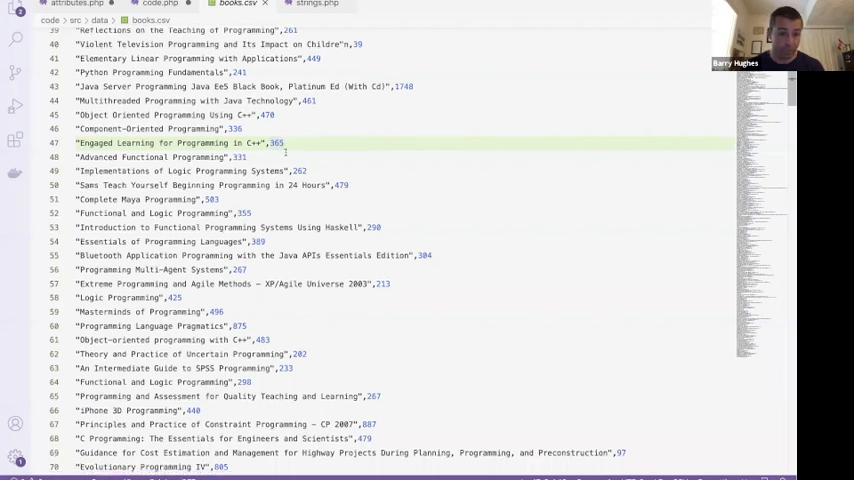
pyautogui.scroll(-3)
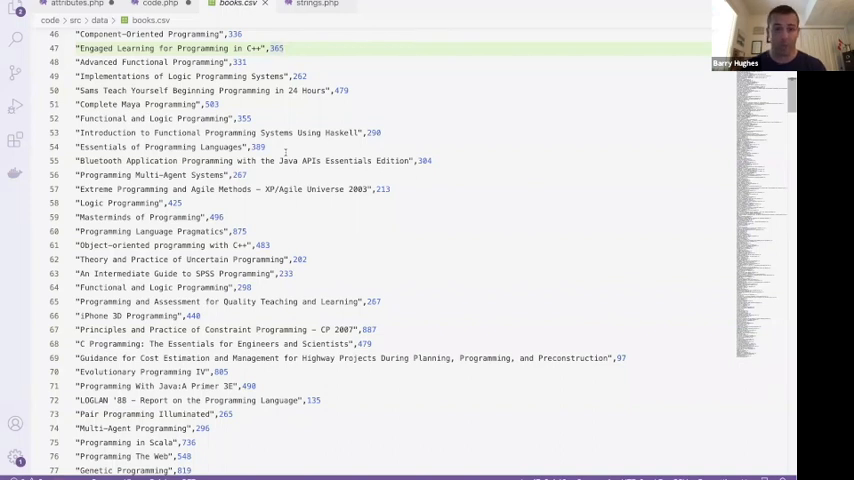
# Pin sorts.php open and run 'php7 sorts.php', scrolling the sorted output
pyautogui.write('sort')
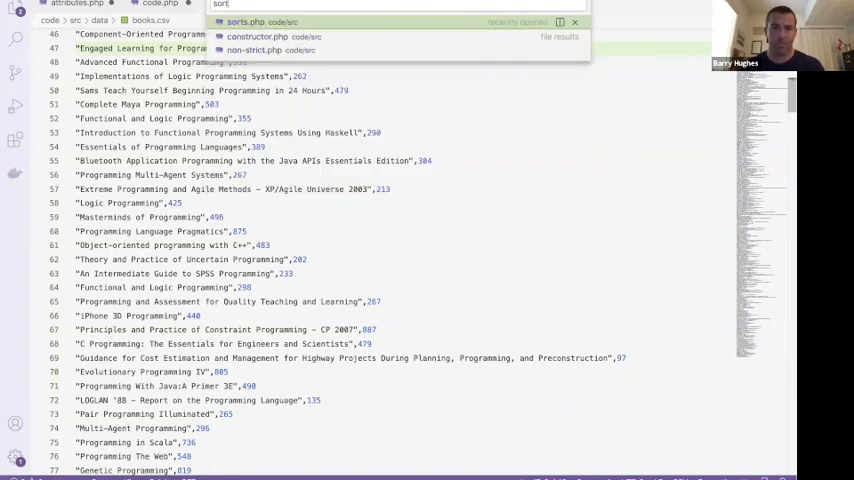
pyautogui.click(244, 22)
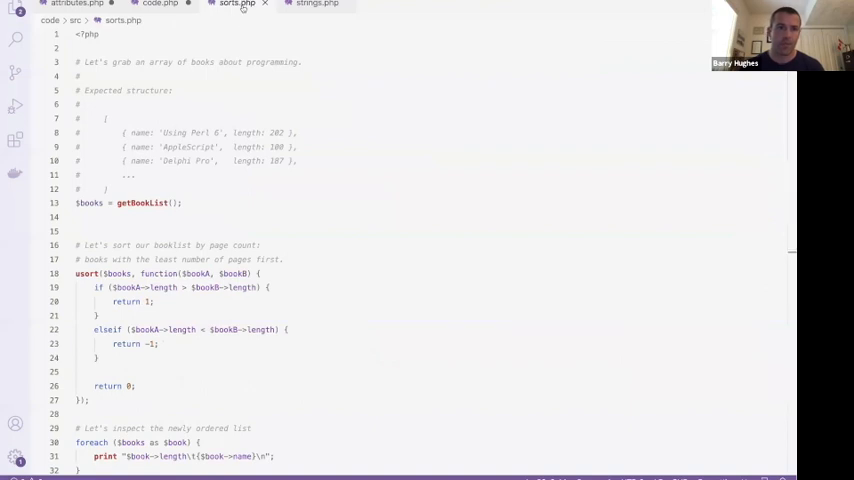
pyautogui.doubleClick(141, 203)
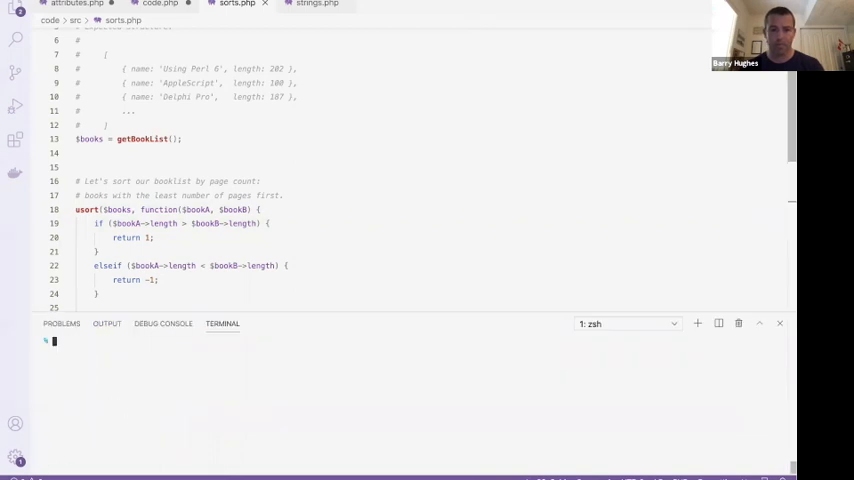
pyautogui.write('php7 sorts.php')
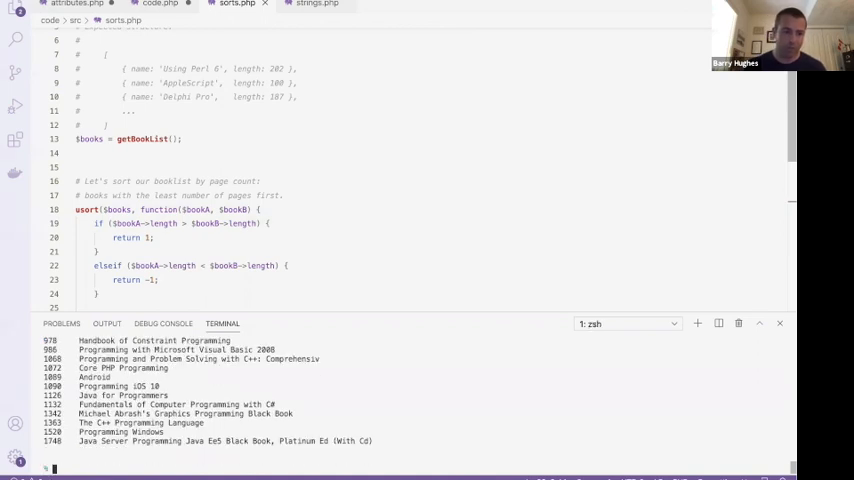
pyautogui.scroll(-3)
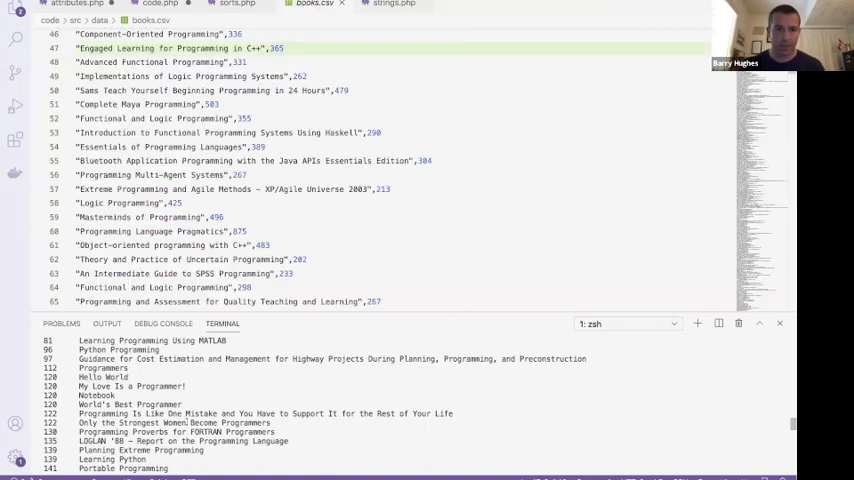
# Look for the 120-page books like Hello World, then switch to the presentation
pyautogui.click(345, 259)
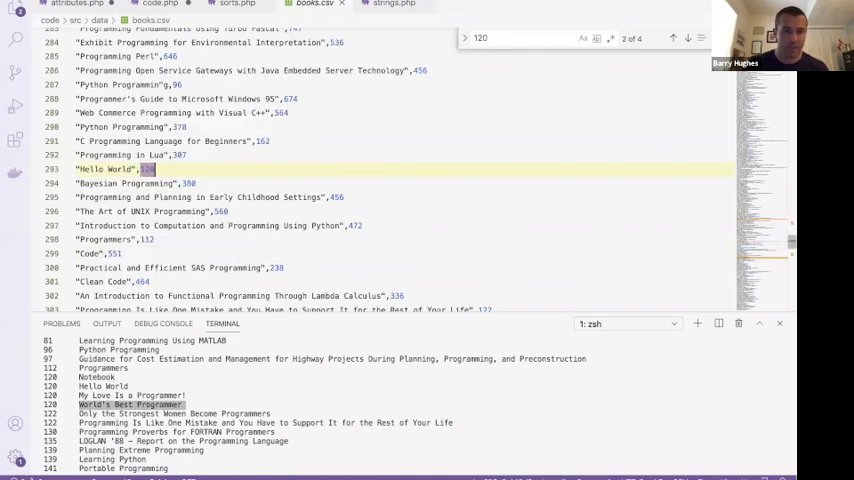
pyautogui.click(688, 38)
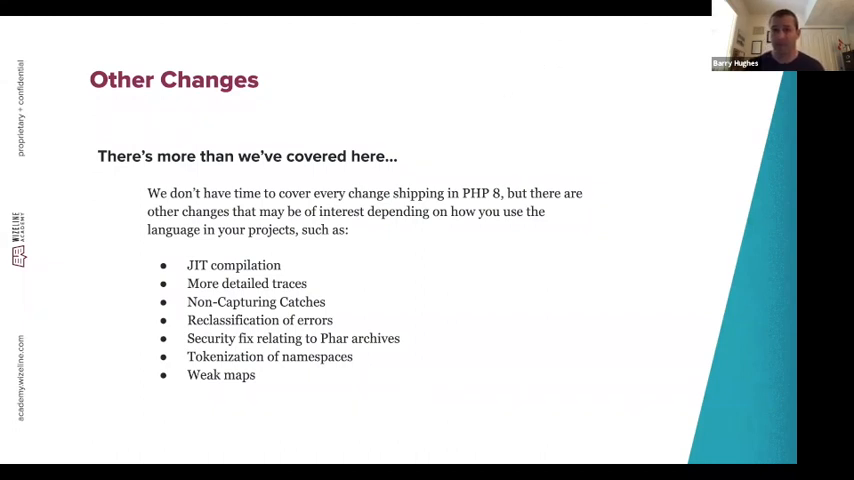
pyautogui.moveTo(490, 60)
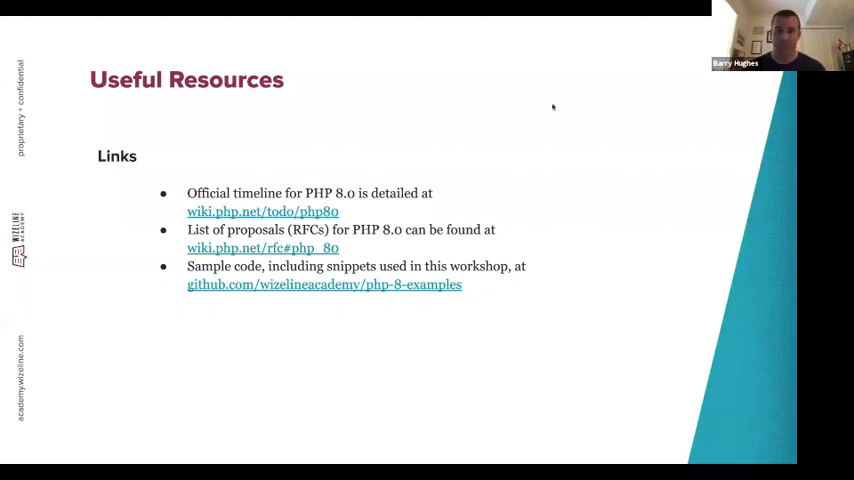
# Advance to the closing Thanks for attending slide
pyautogui.press('Right')
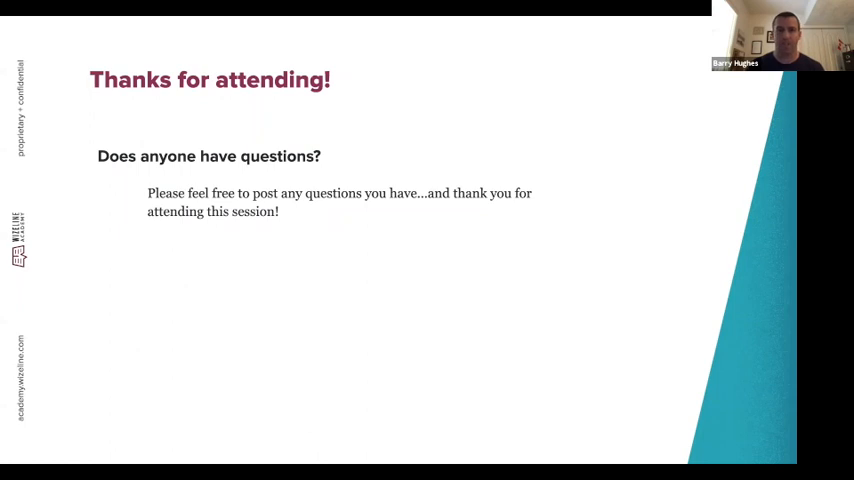
pyautogui.moveTo(464, 120)
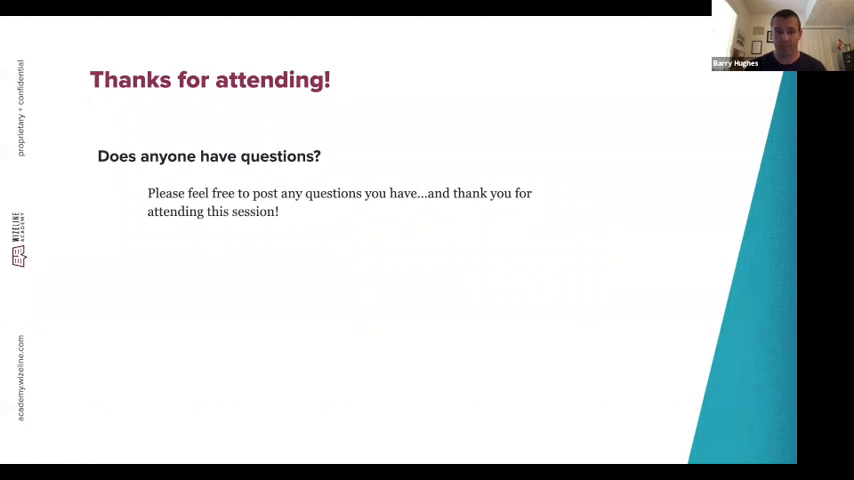
# Advance to the Feedback Survey slide with its QR code and link
pyautogui.press('Right')
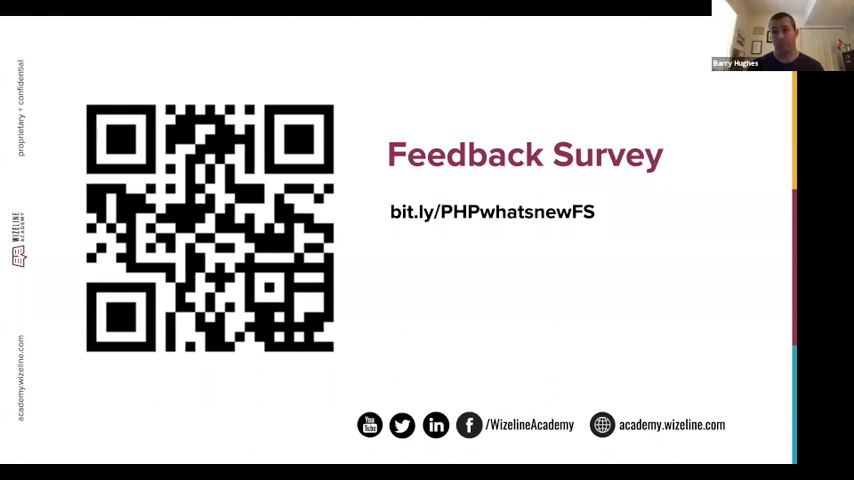
pyautogui.moveTo(466, 116)
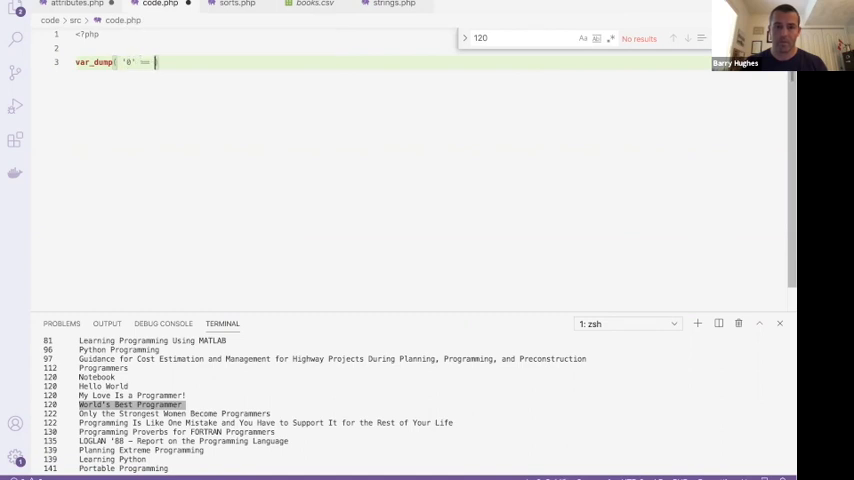
# Finish var_dump('0' == 0); in code.php and run 'php8 code.php'
pyautogui.write('0 ;)')
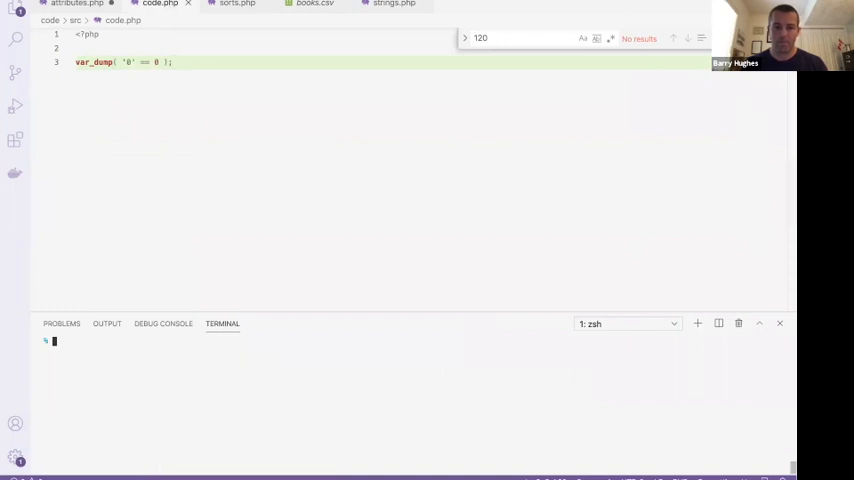
pyautogui.write('php8 code.')
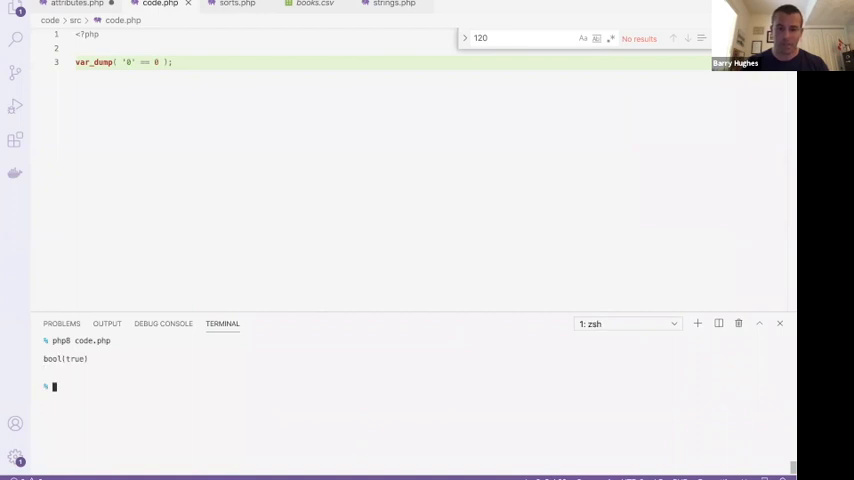
pyautogui.write('php8 code.php')
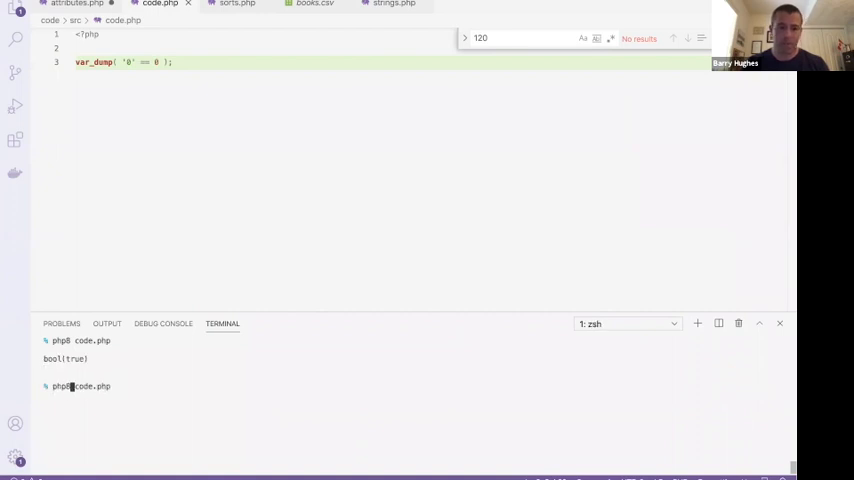